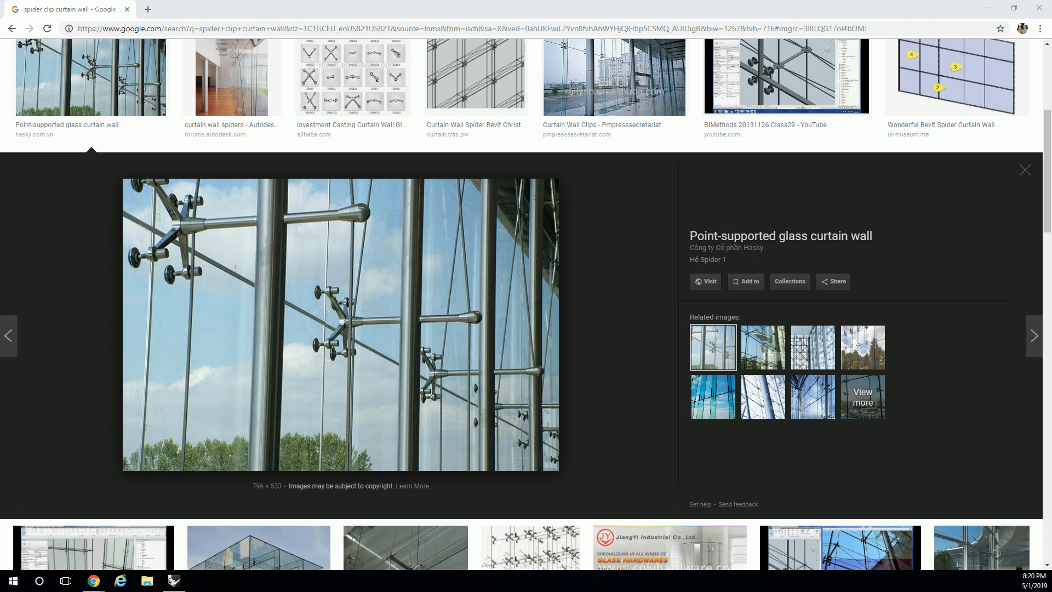
pyautogui.moveTo(157, 267)
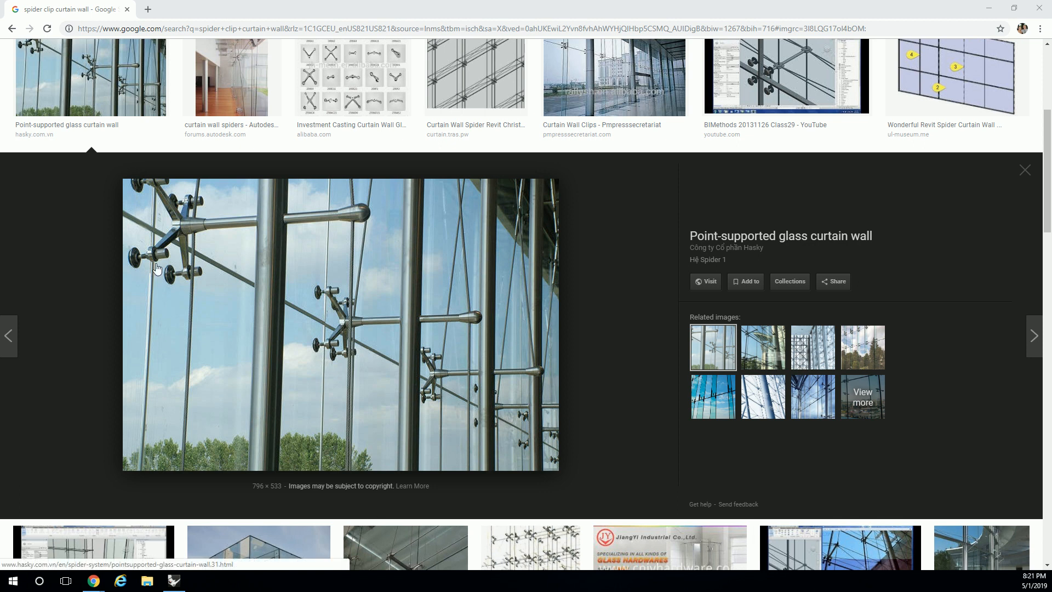
pyautogui.moveTo(202, 205)
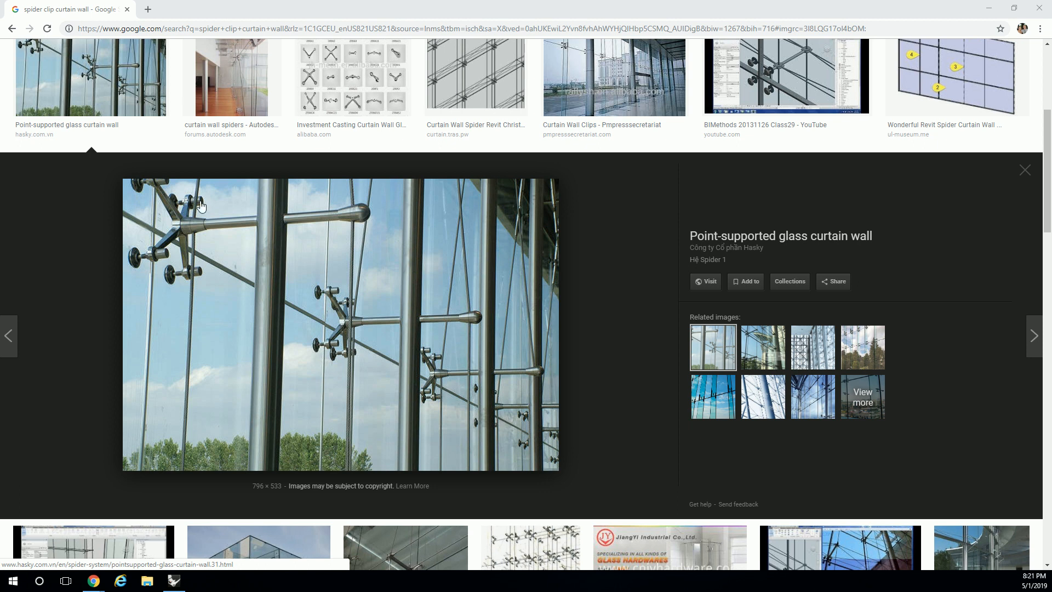
pyautogui.moveTo(175, 247)
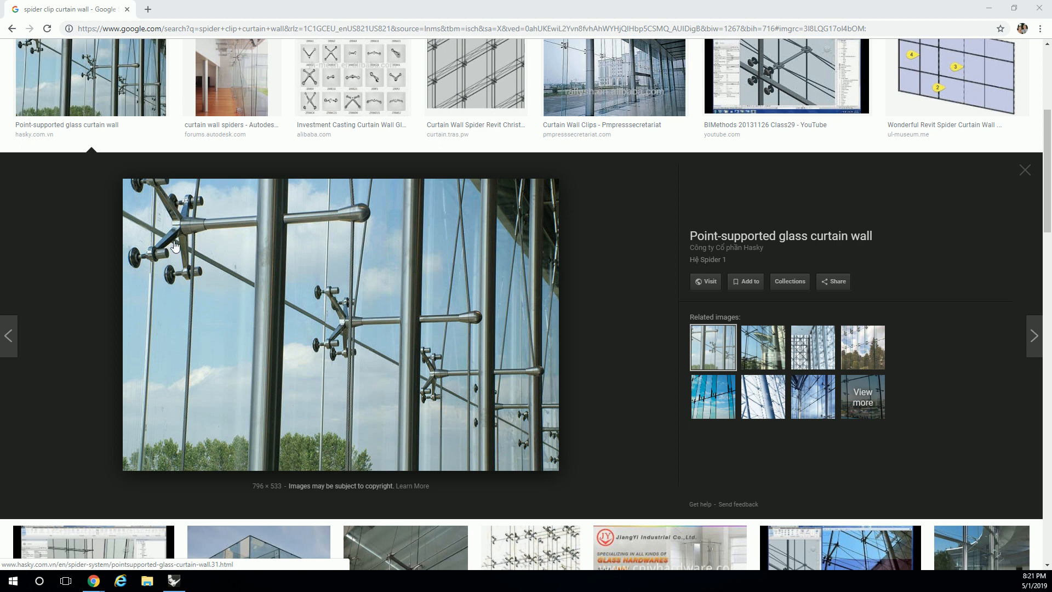
pyautogui.moveTo(369, 295)
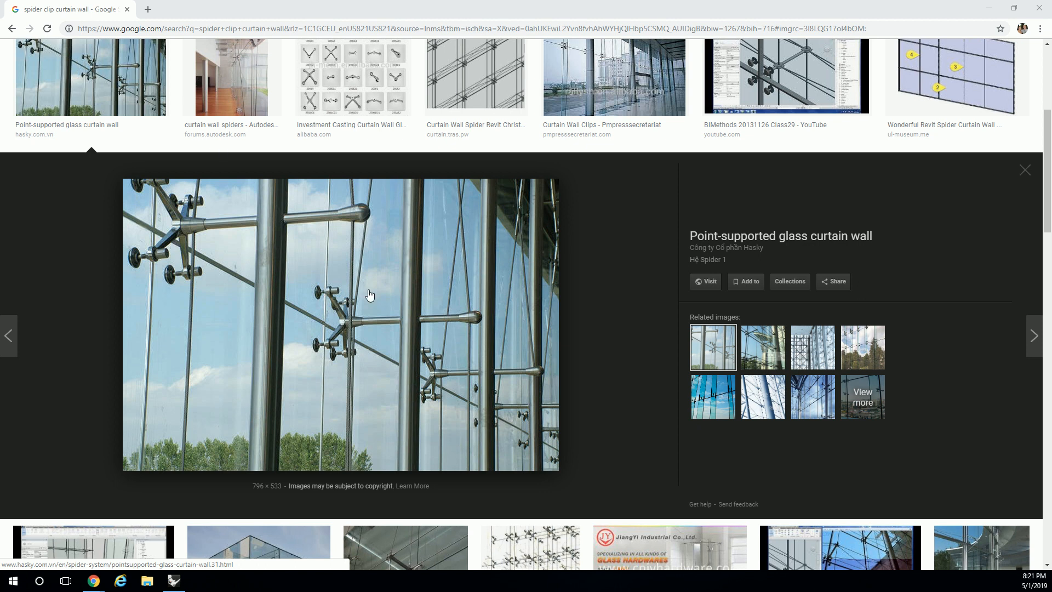
pyautogui.moveTo(712, 397)
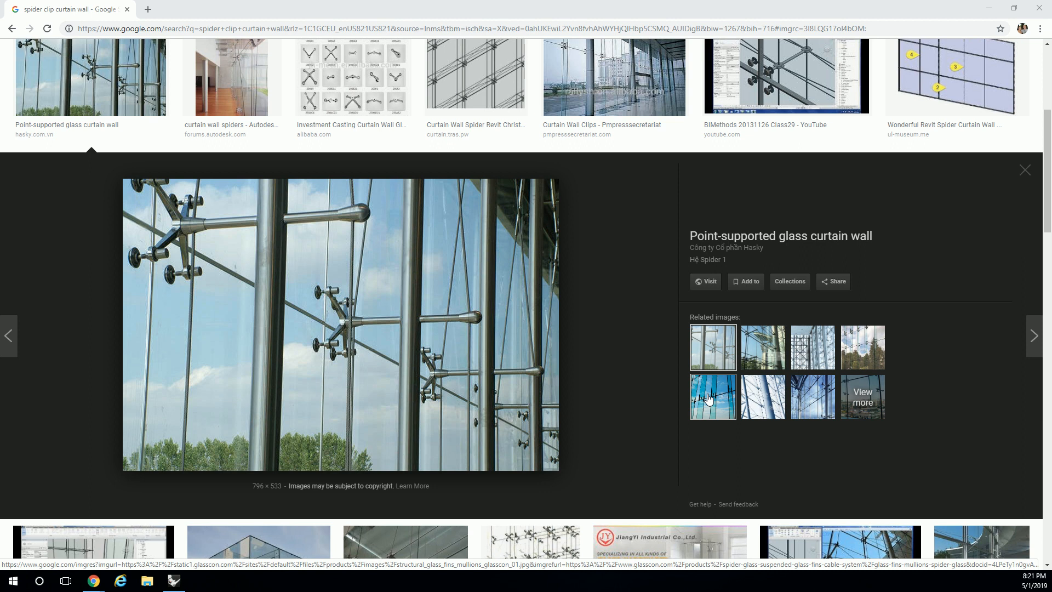
pyautogui.moveTo(306, 63)
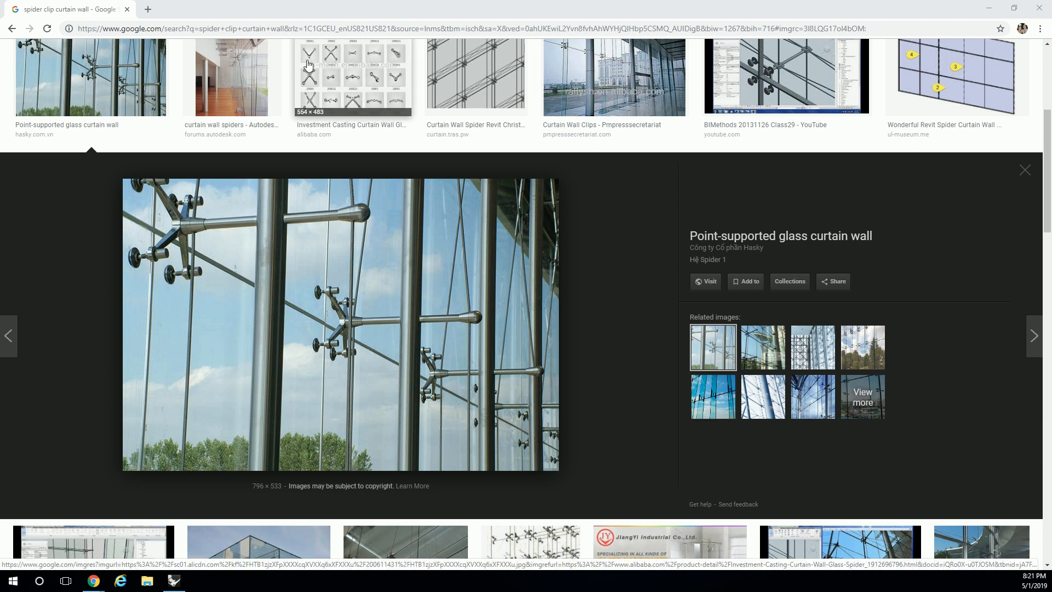
pyautogui.moveTo(157, 238)
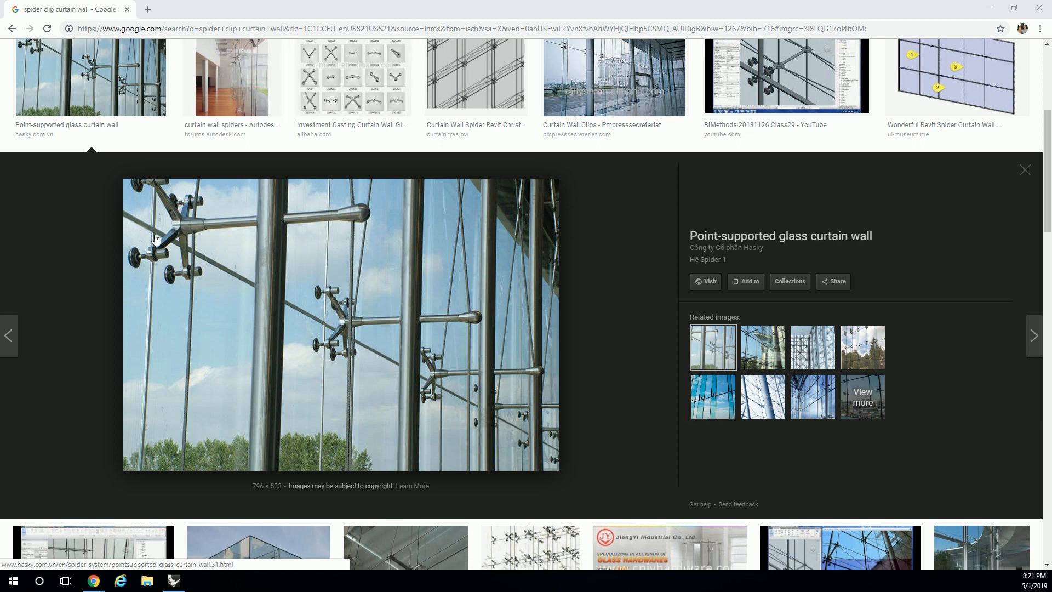
pyautogui.moveTo(192, 225)
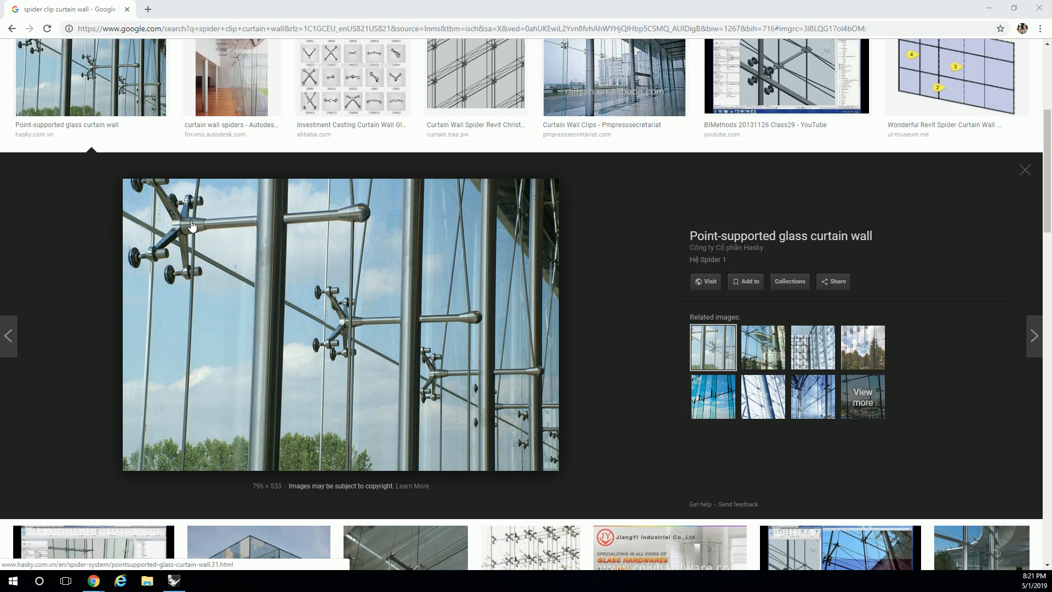
pyautogui.moveTo(271, 229)
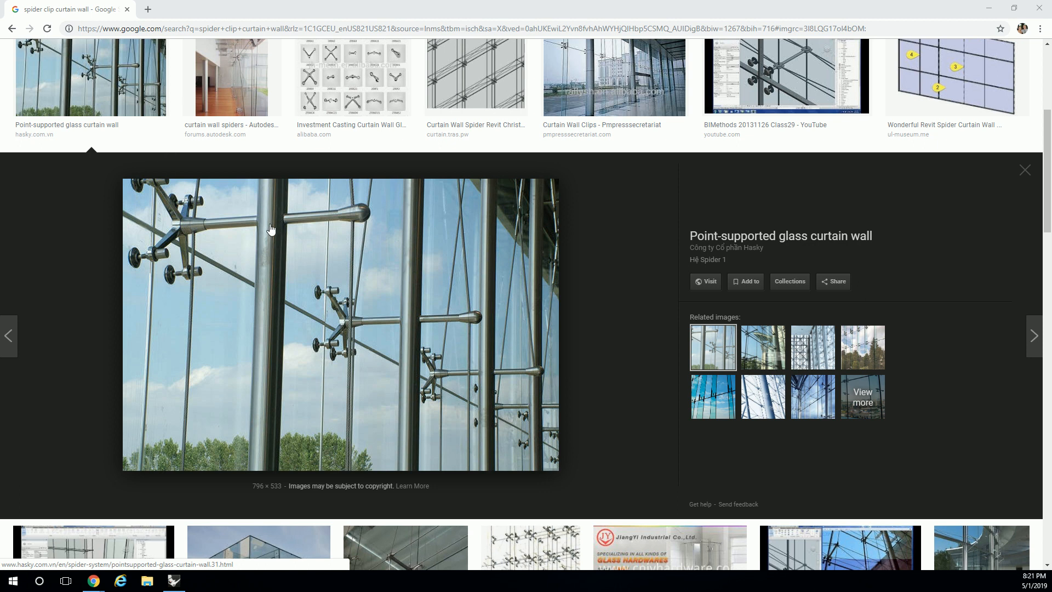
pyautogui.moveTo(304, 234)
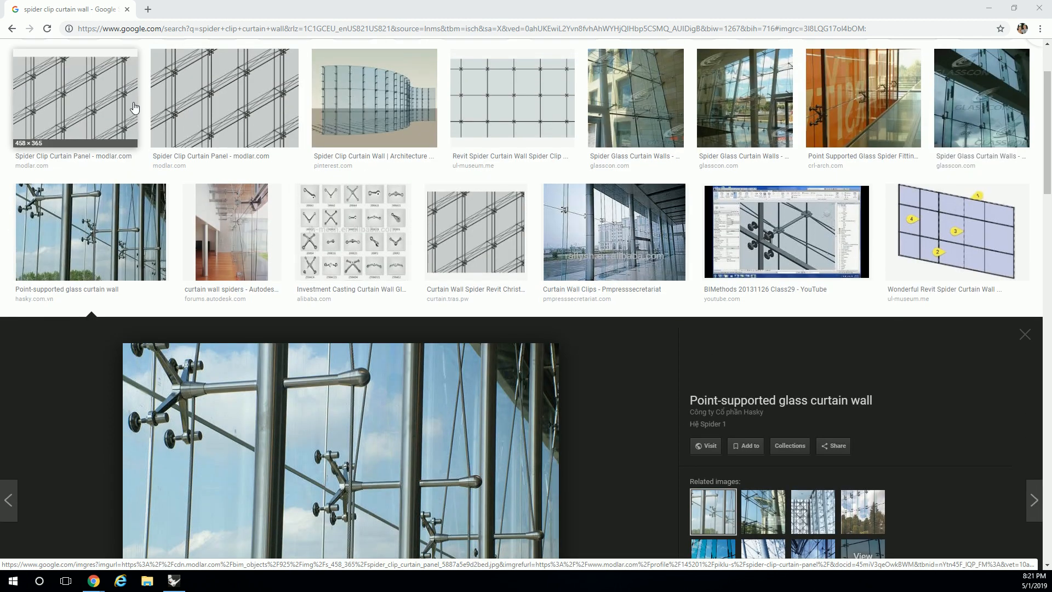
# Preview the Curtain Wall Clips image and its related spider-fitting glass facade photos.
pyautogui.click(613, 232)
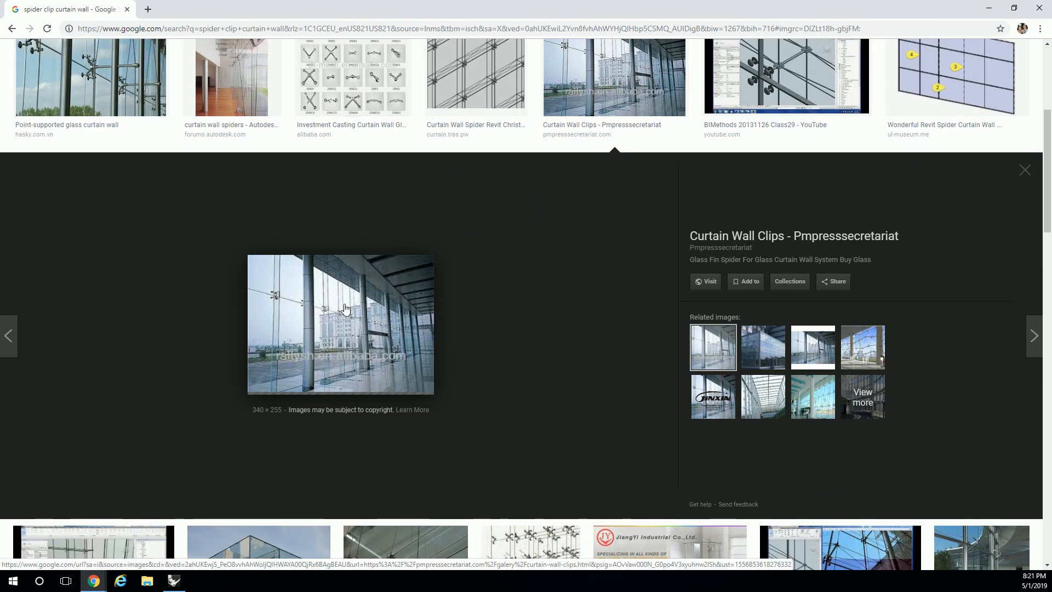
pyautogui.click(762, 405)
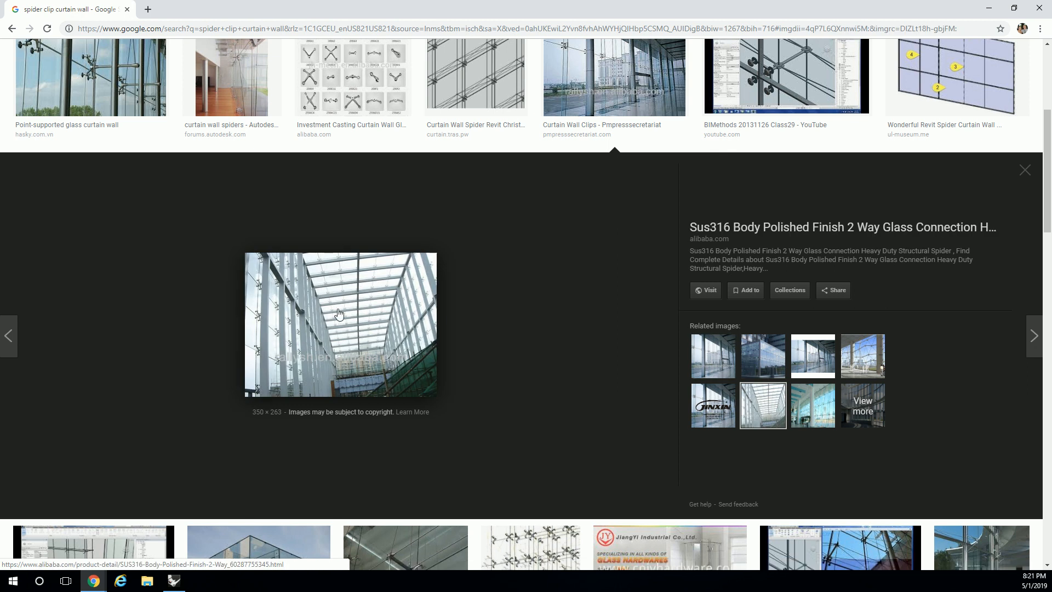
pyautogui.moveTo(266, 251)
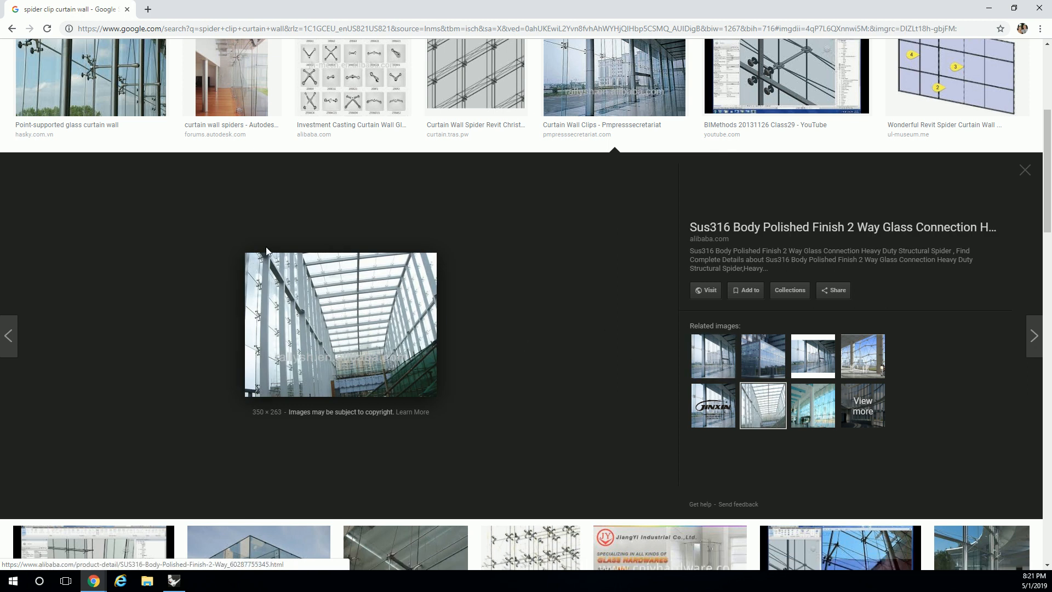
pyautogui.click(812, 355)
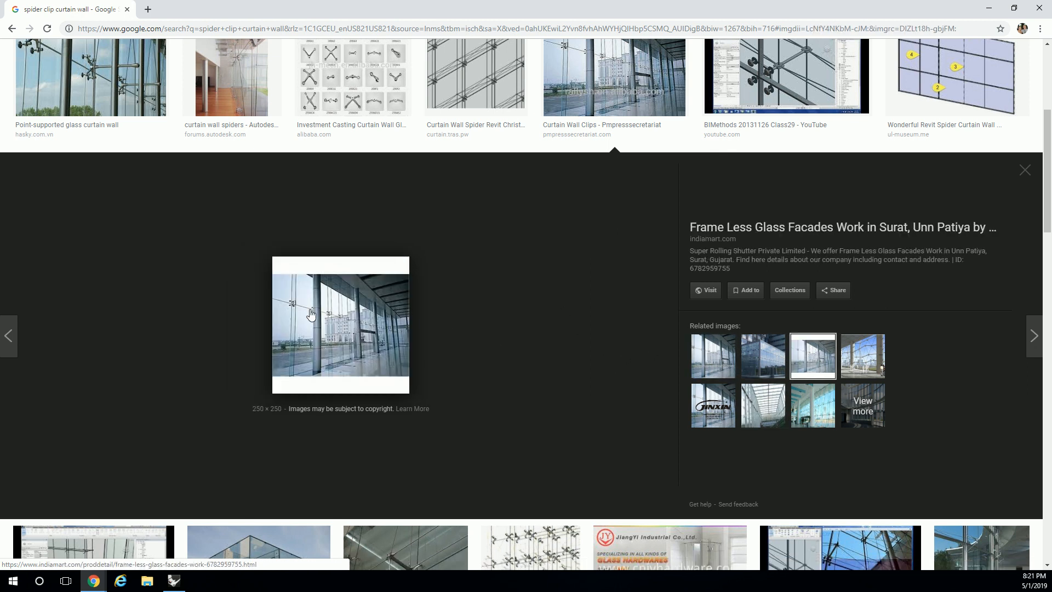
pyautogui.moveTo(762, 404)
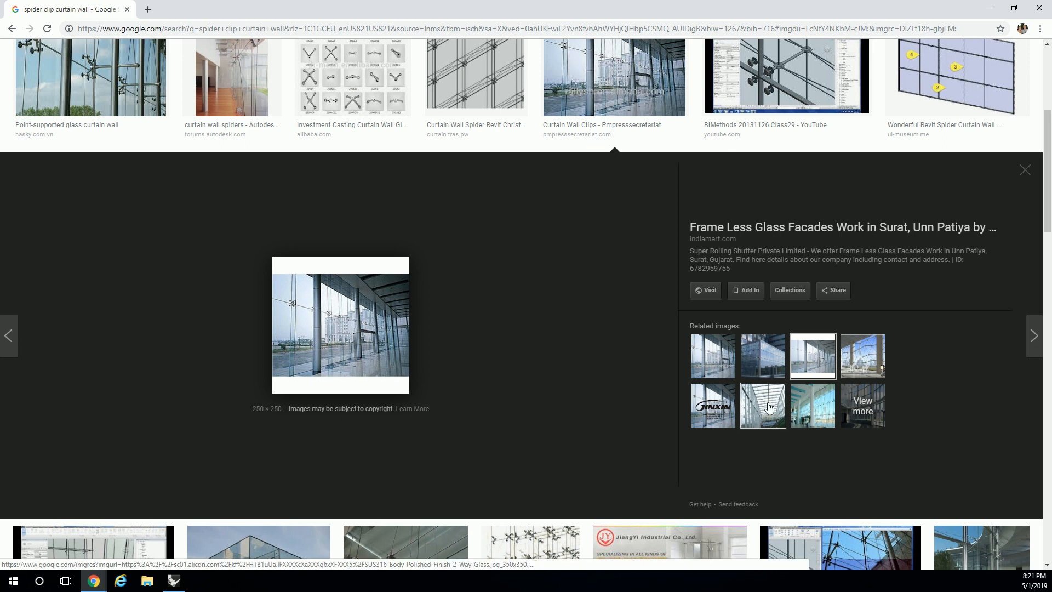
pyautogui.click(812, 401)
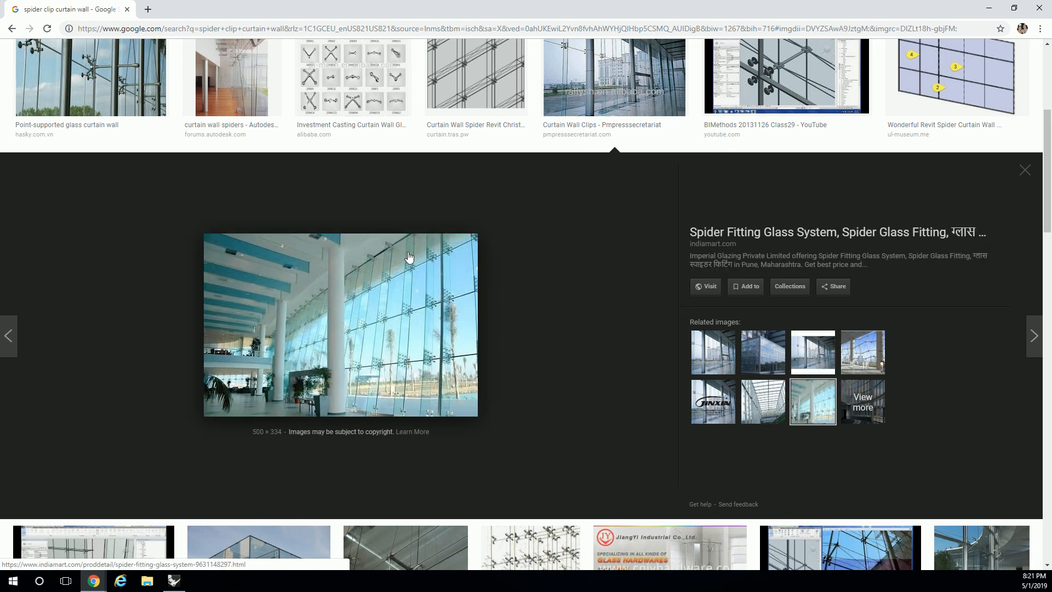
pyautogui.moveTo(405, 295)
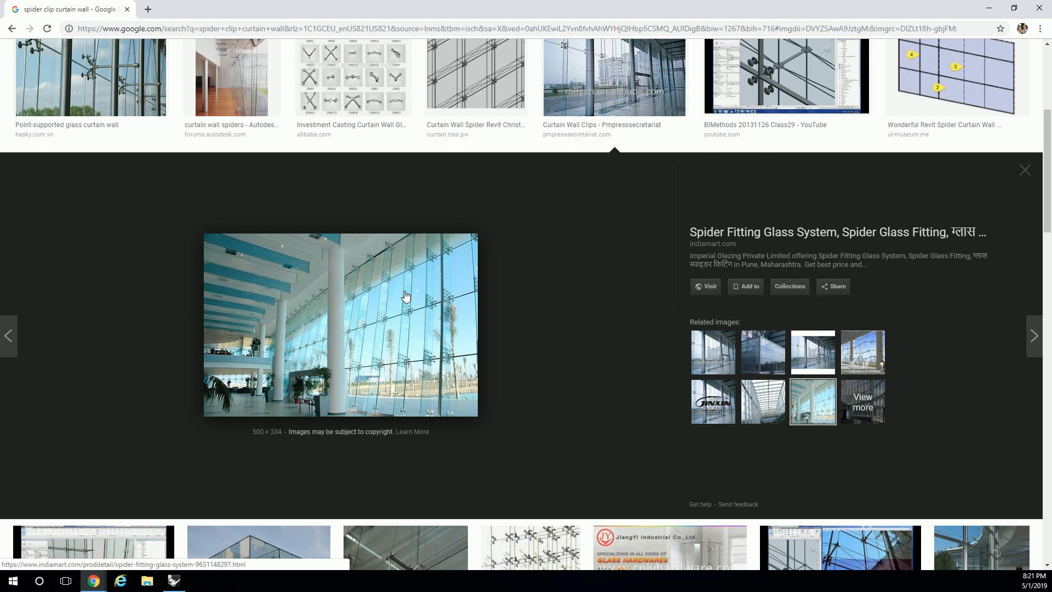
pyautogui.moveTo(410, 285)
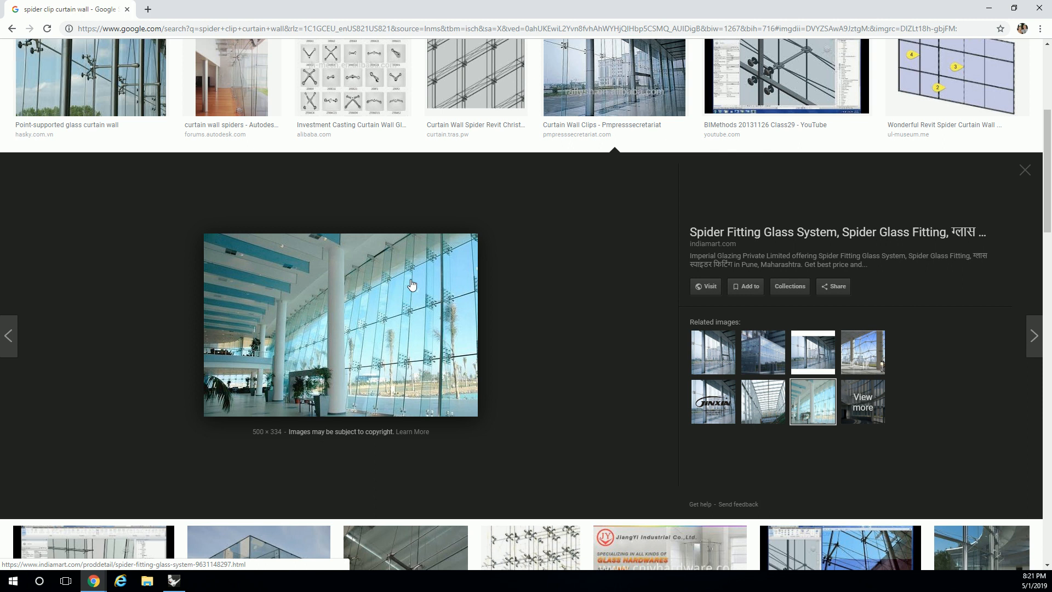
# Preview the Glasswave Multiaxial and glass cube cladding images, then return to Rhino and Grasshopper.
pyautogui.scroll(-3)
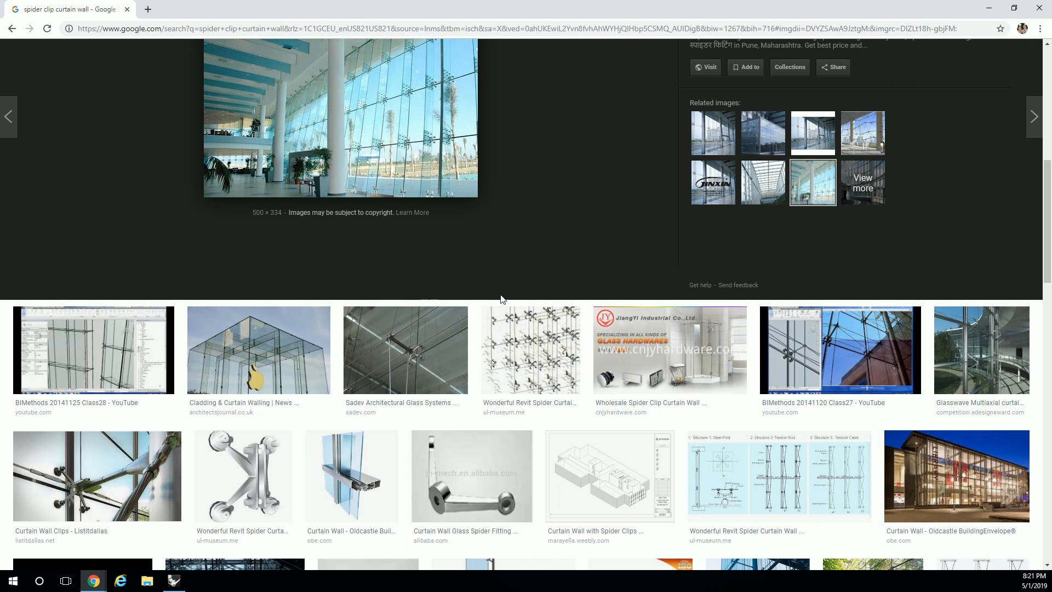
pyautogui.click(981, 349)
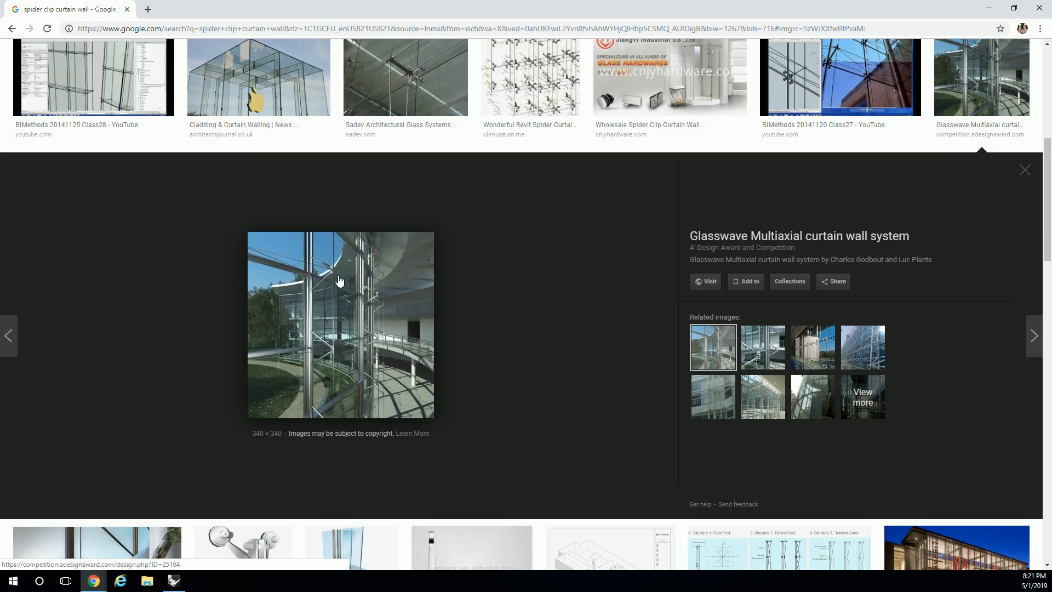
pyautogui.moveTo(304, 239)
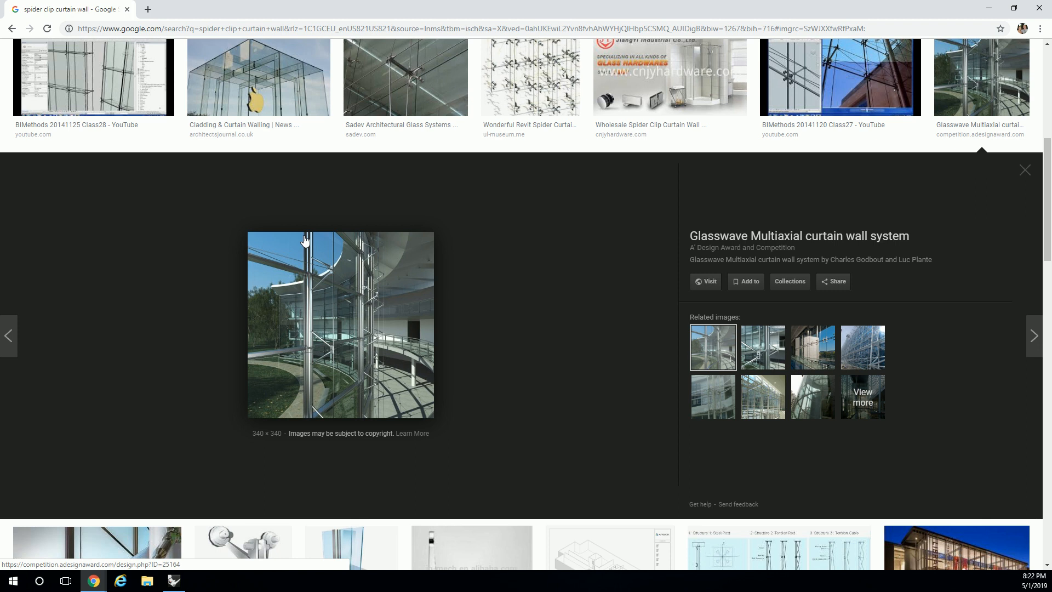
pyautogui.moveTo(319, 274)
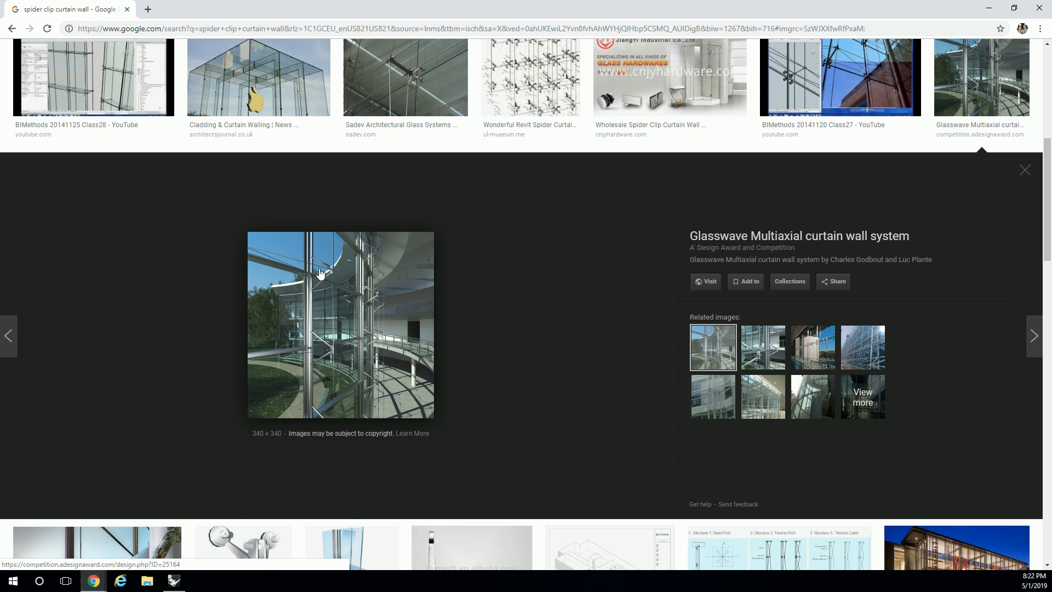
pyautogui.click(259, 76)
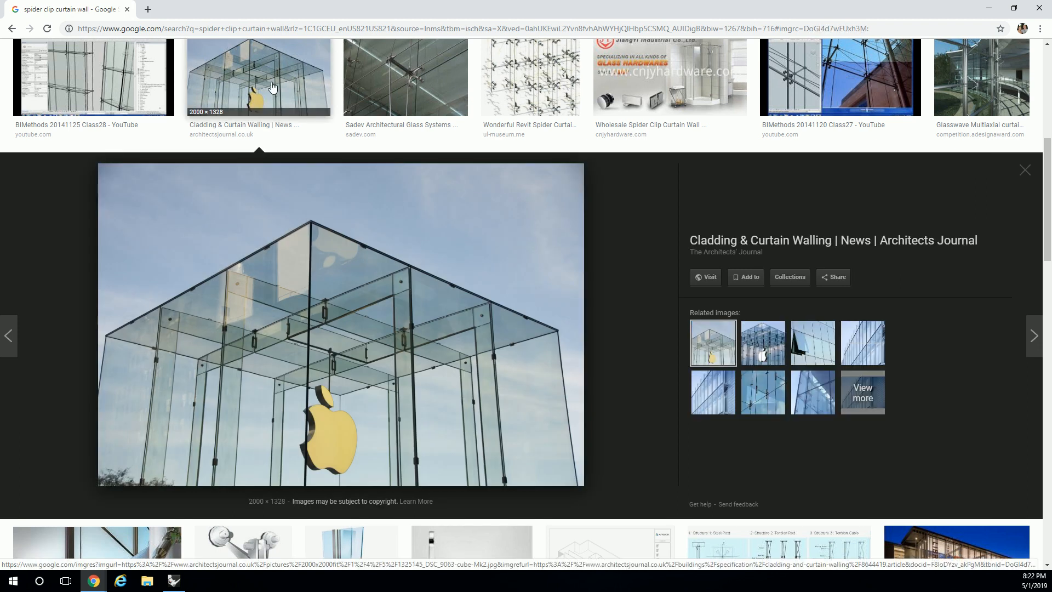
pyautogui.moveTo(111, 76)
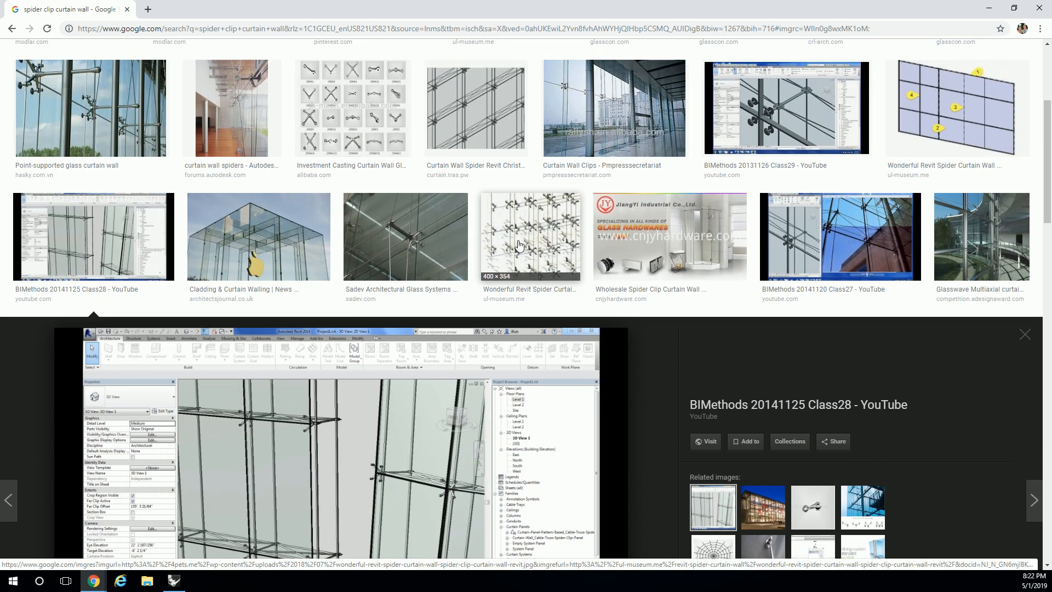
pyautogui.click(405, 236)
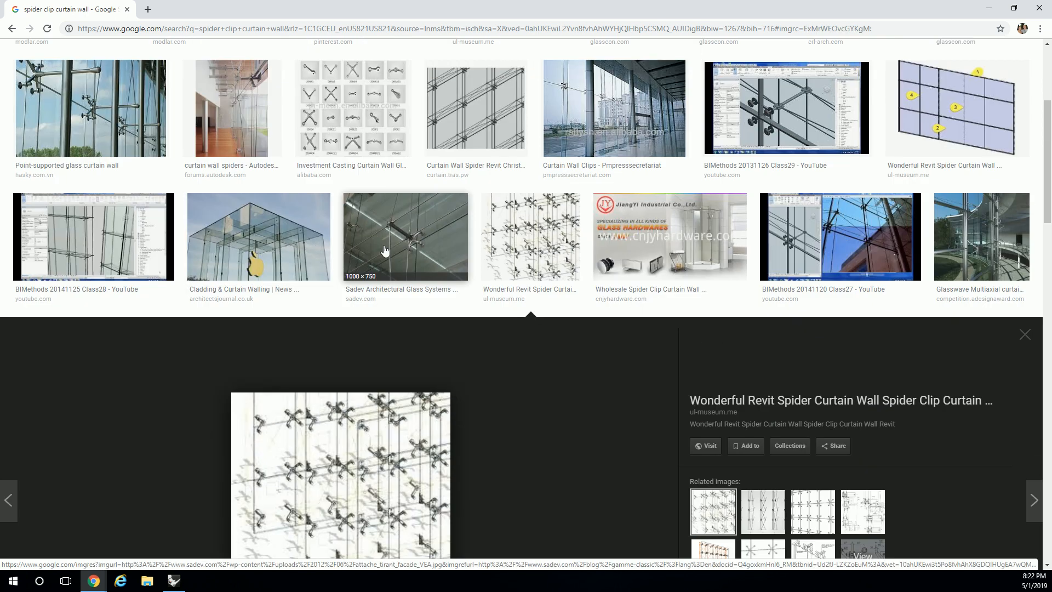
pyautogui.click(405, 237)
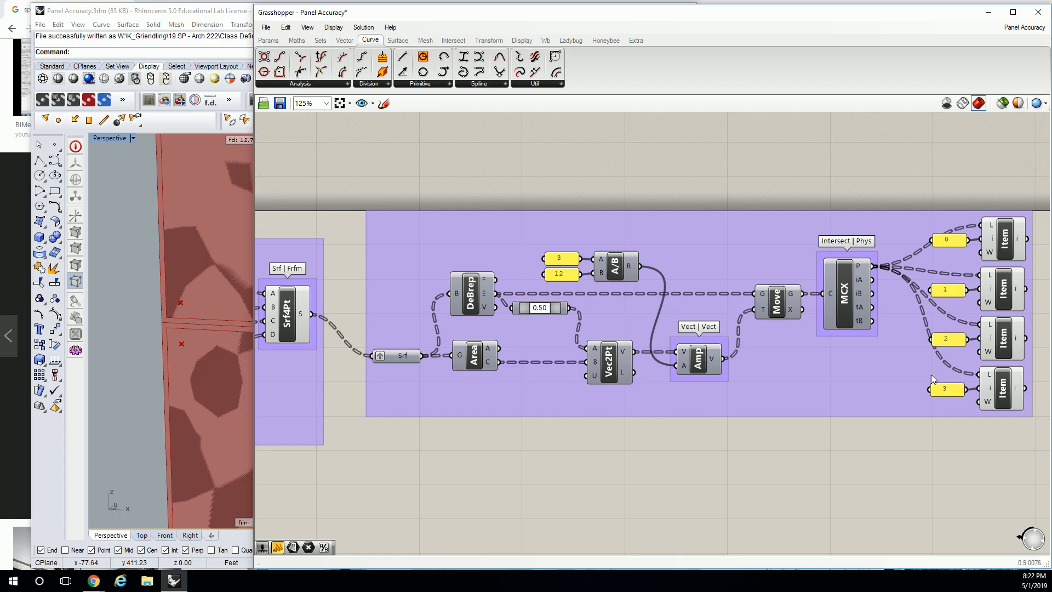
pyautogui.moveTo(189, 300)
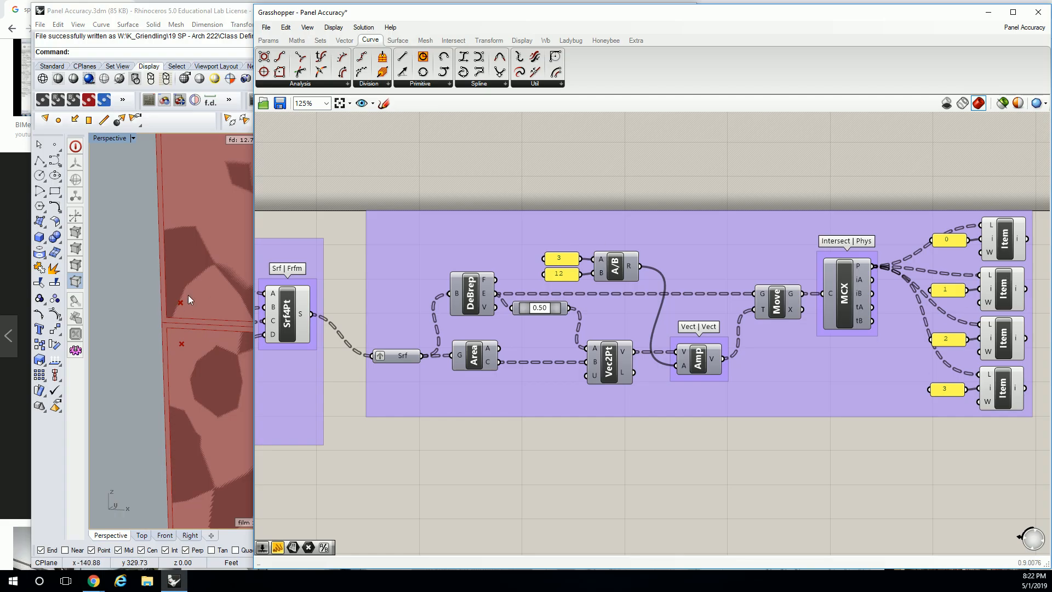
pyautogui.moveTo(180, 304)
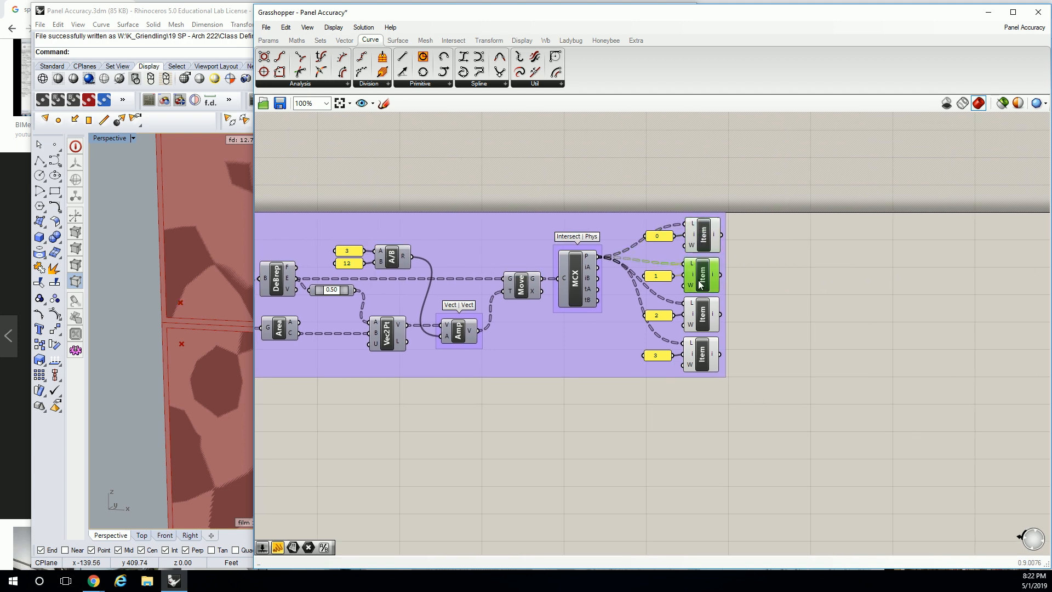
# Choose Circle from the Curve Primitive list and place it right of the Item components.
pyautogui.click(783, 255)
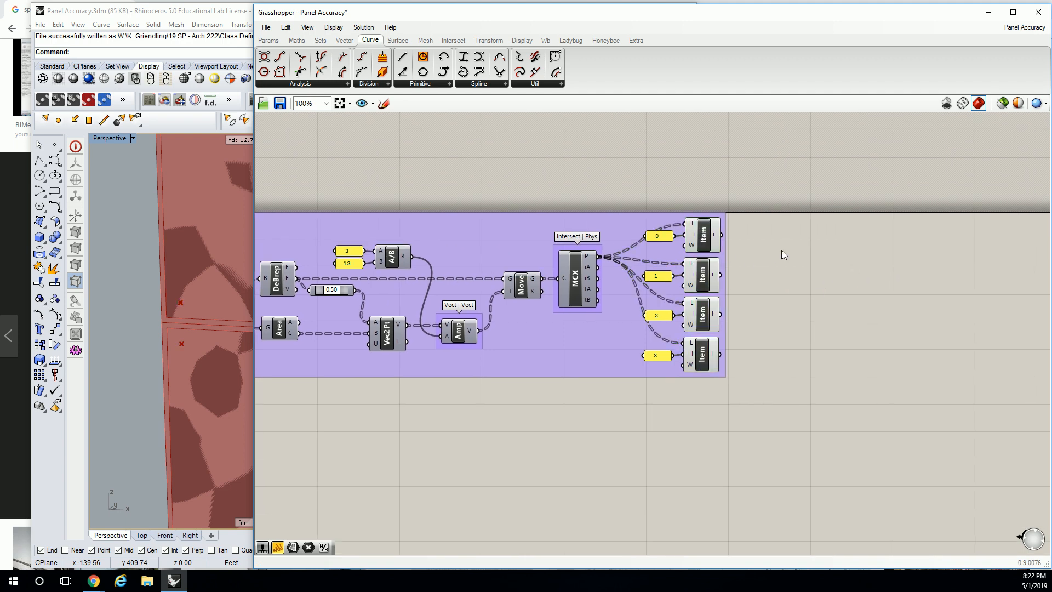
pyautogui.moveTo(677, 202)
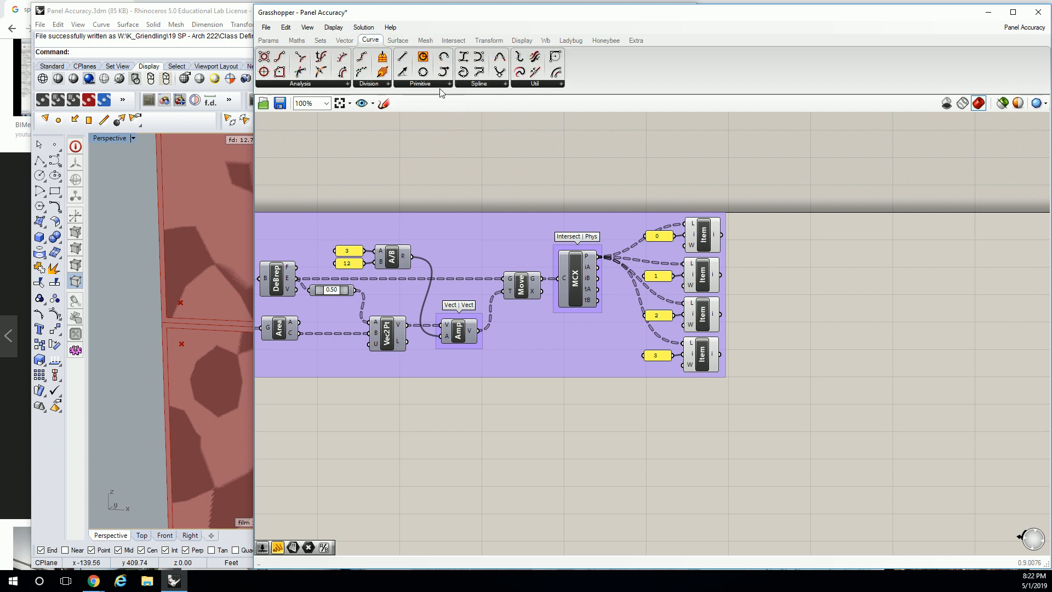
pyautogui.click(421, 83)
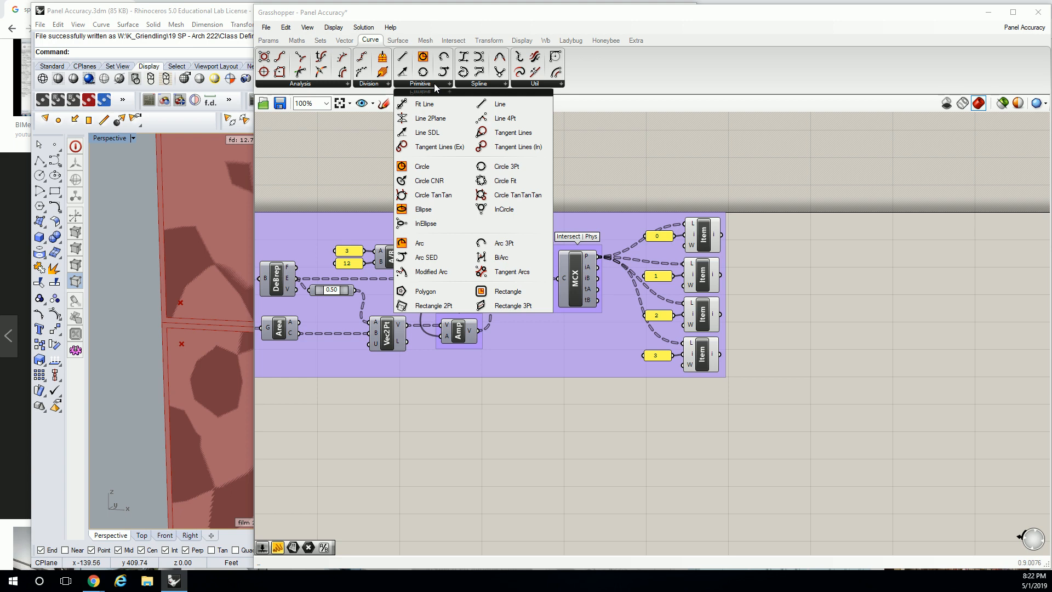
pyautogui.moveTo(425, 180)
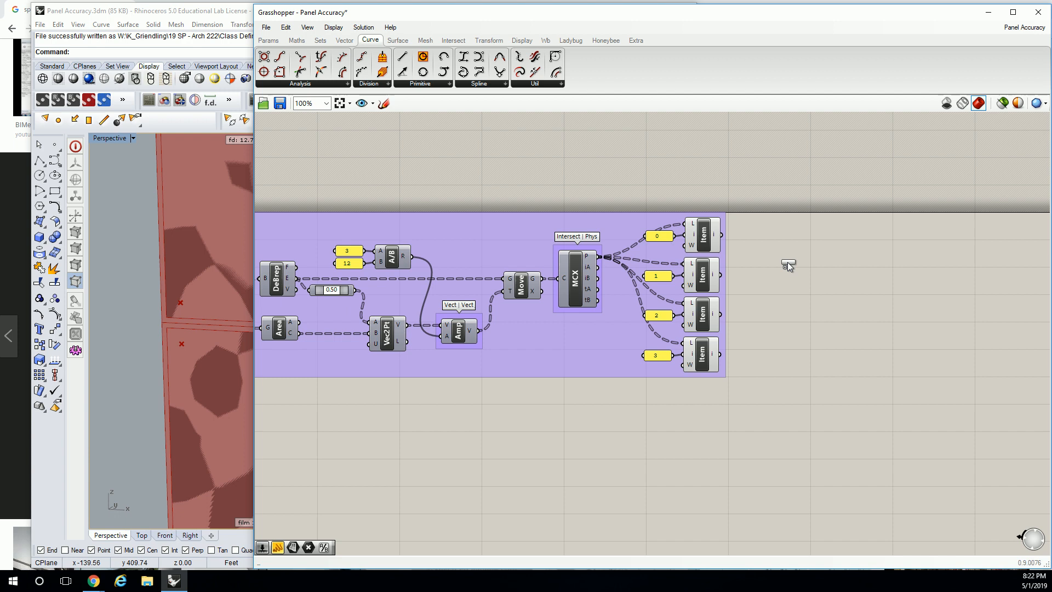
pyautogui.scroll(3)
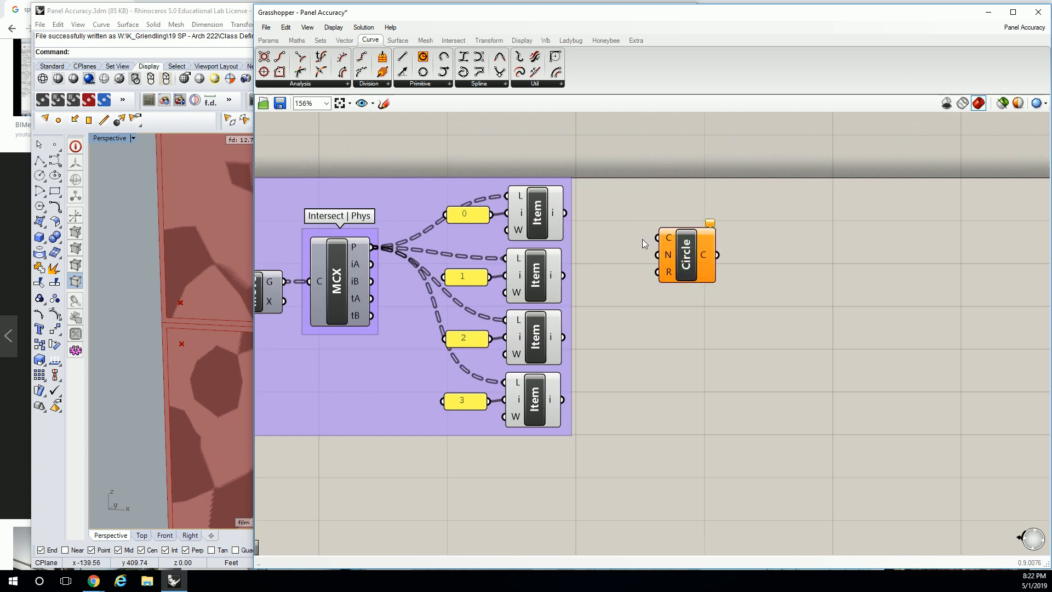
pyautogui.moveTo(667, 238)
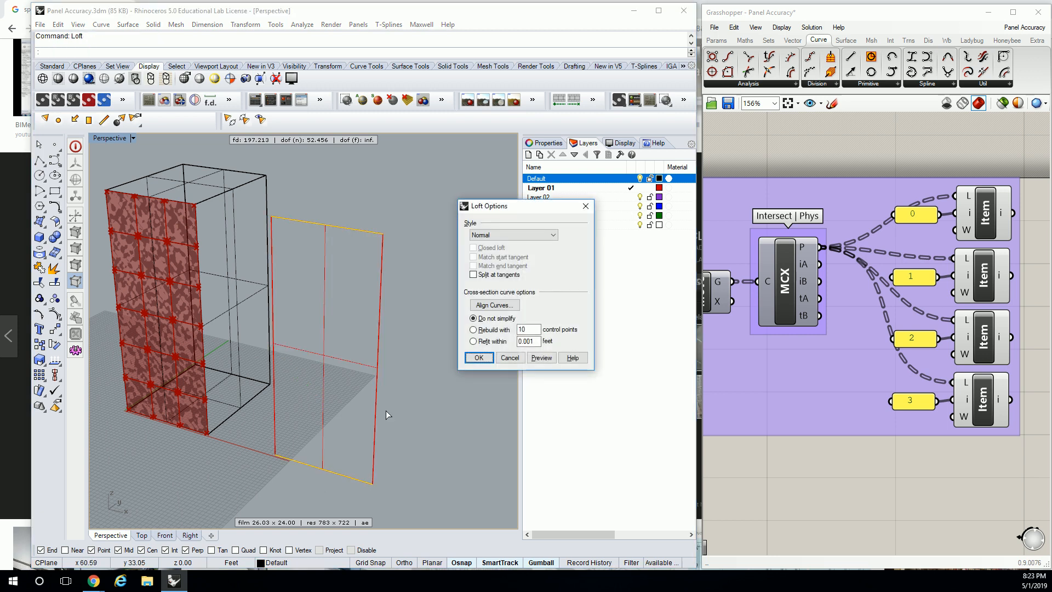
# Loft the right-hand curves into a surface and move it onto the Default layer.
pyautogui.click(479, 357)
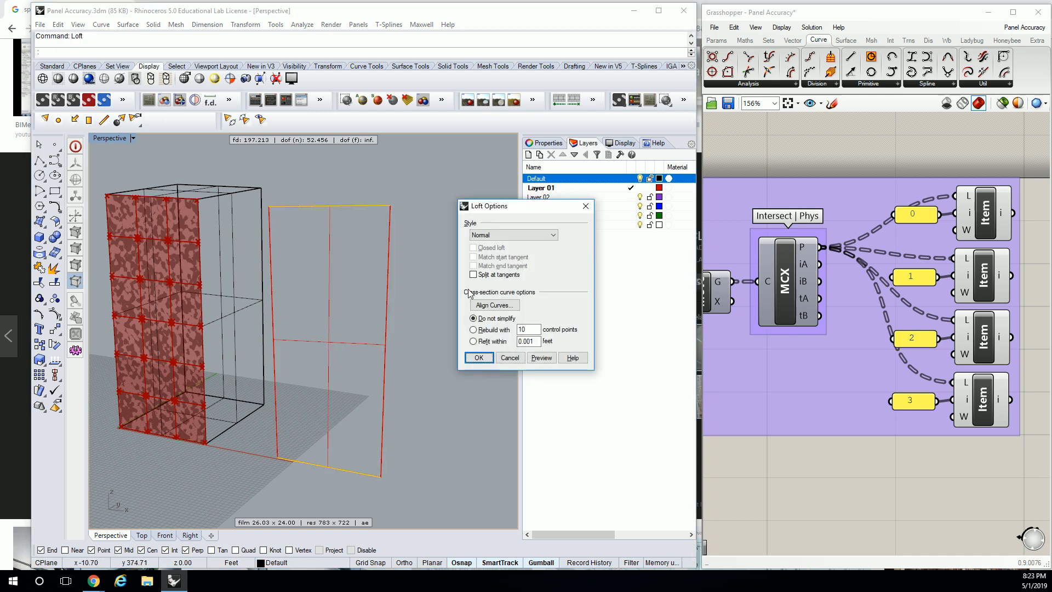
pyautogui.click(509, 358)
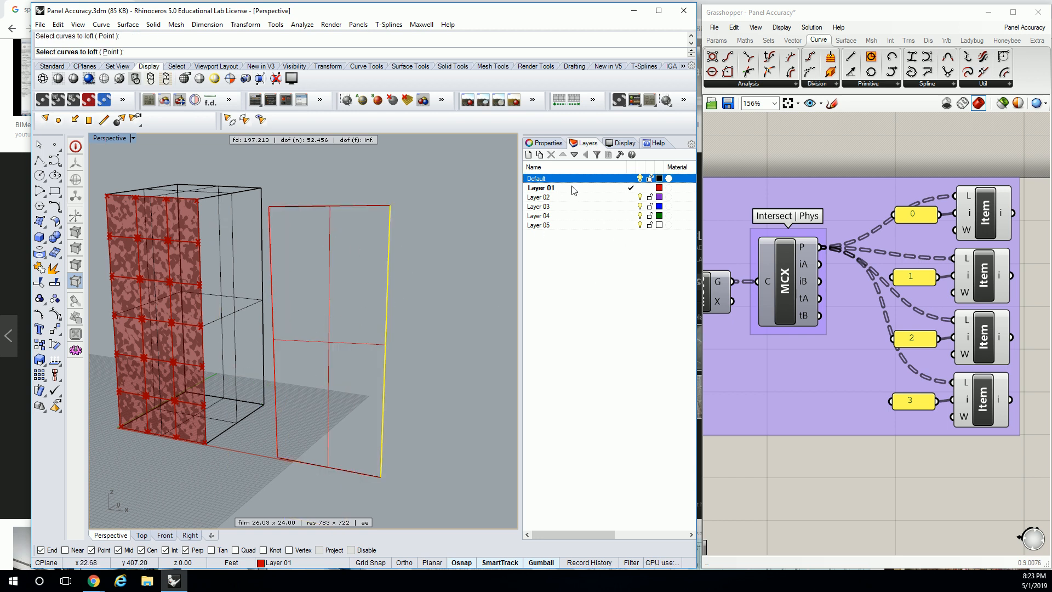
pyautogui.click(328, 341)
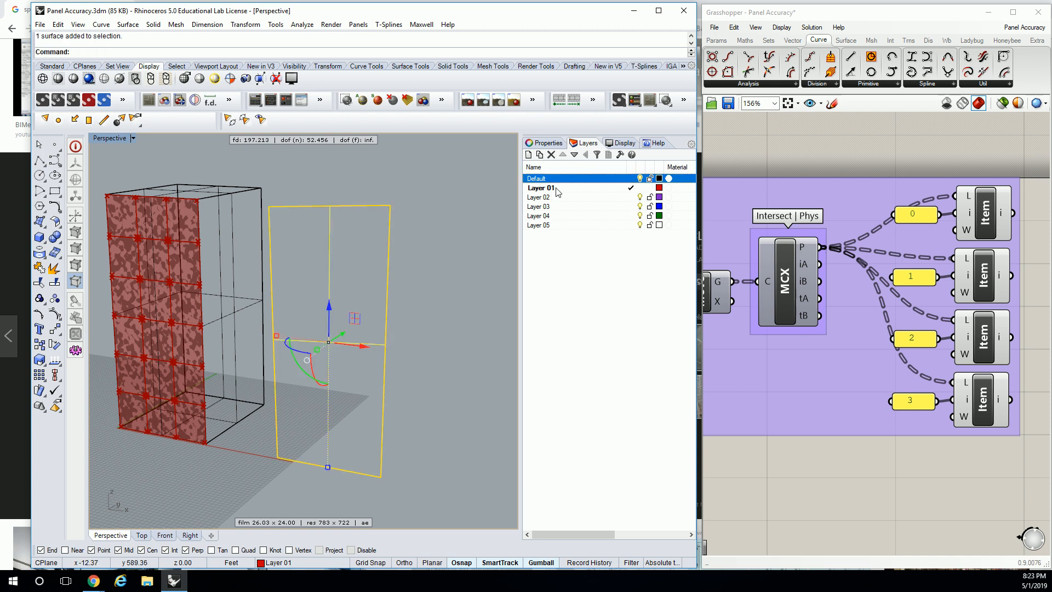
pyautogui.click(536, 177)
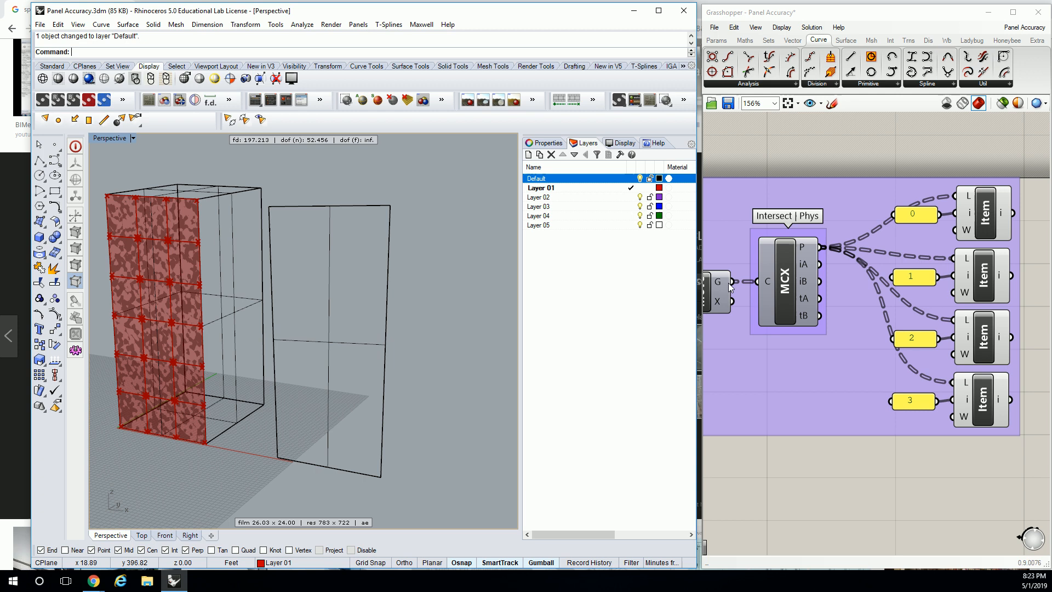
# Reference the lofted surface into the Srf parameter via Set Multiple Surfaces.
pyautogui.scroll(-3)
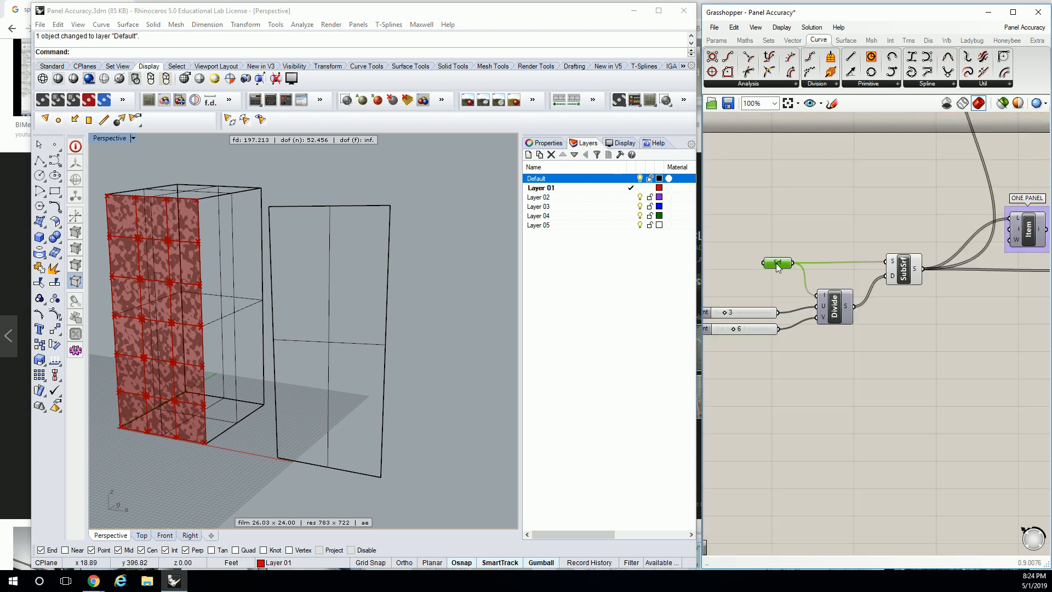
pyautogui.click(778, 262)
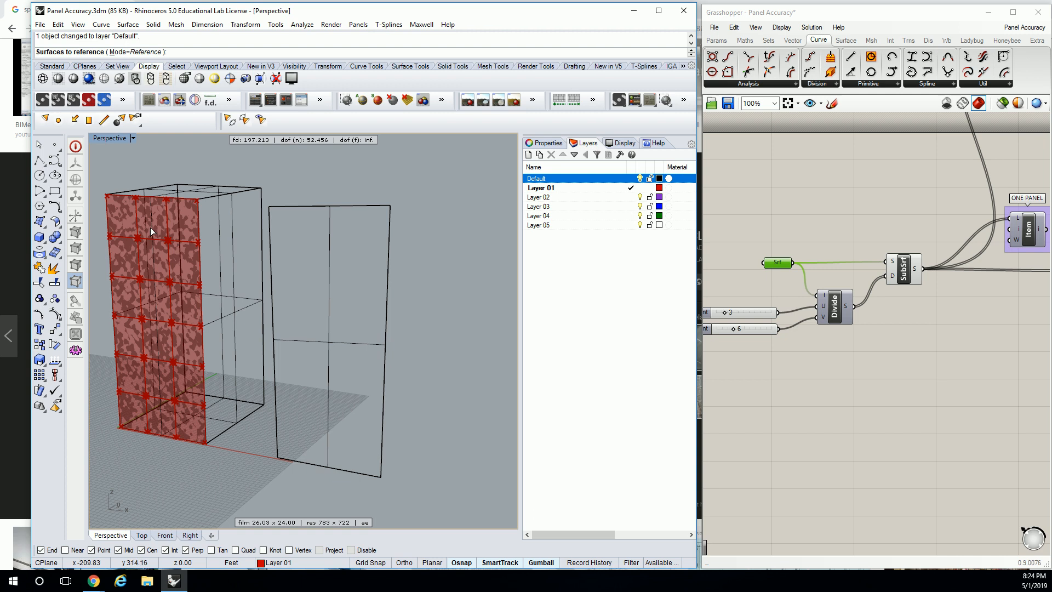
pyautogui.click(328, 254)
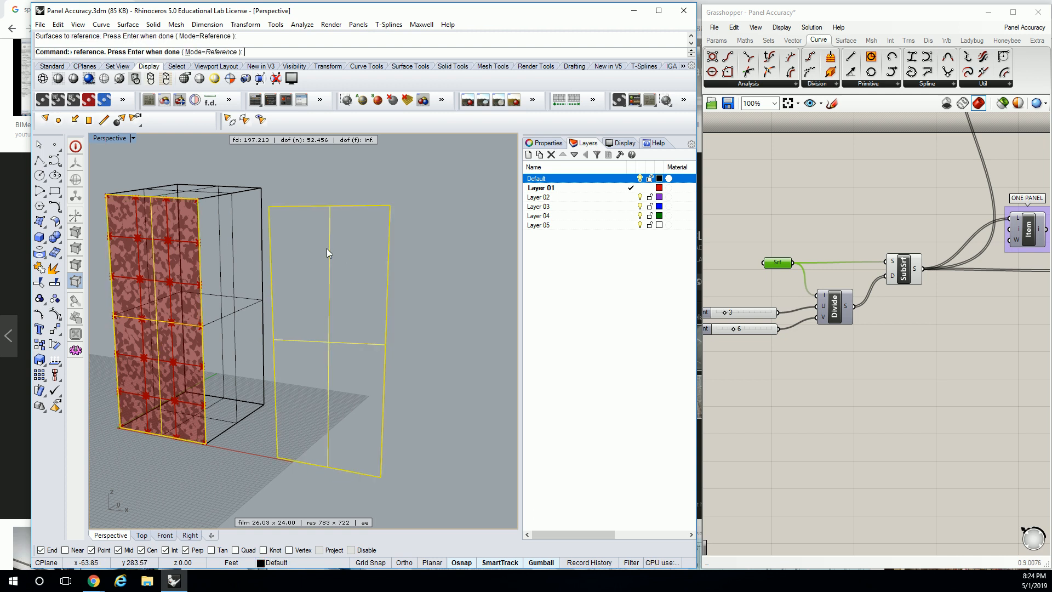
pyautogui.press('ctrl+z')
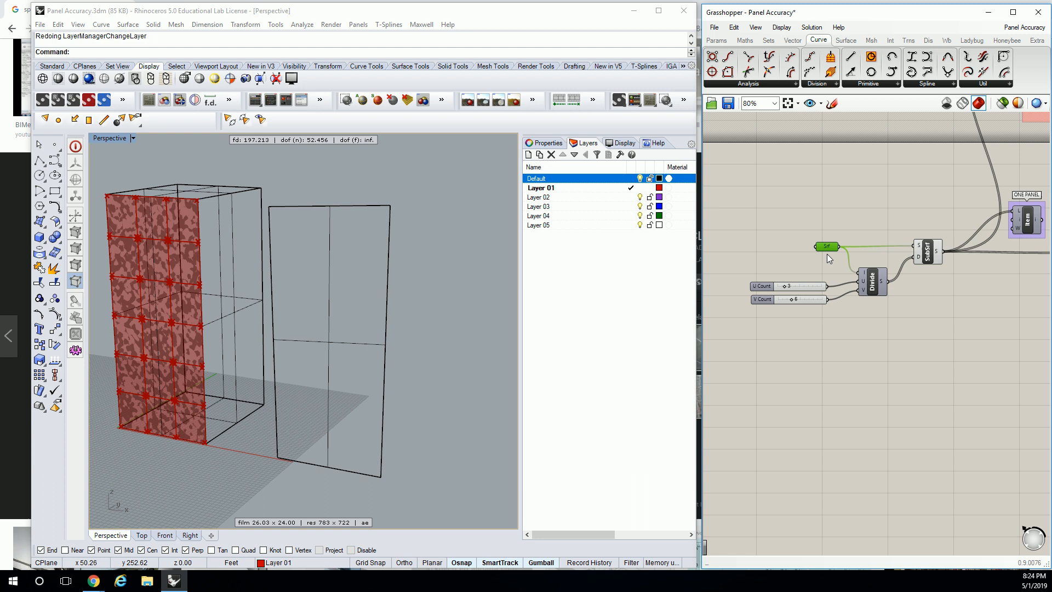
pyautogui.scroll(-3)
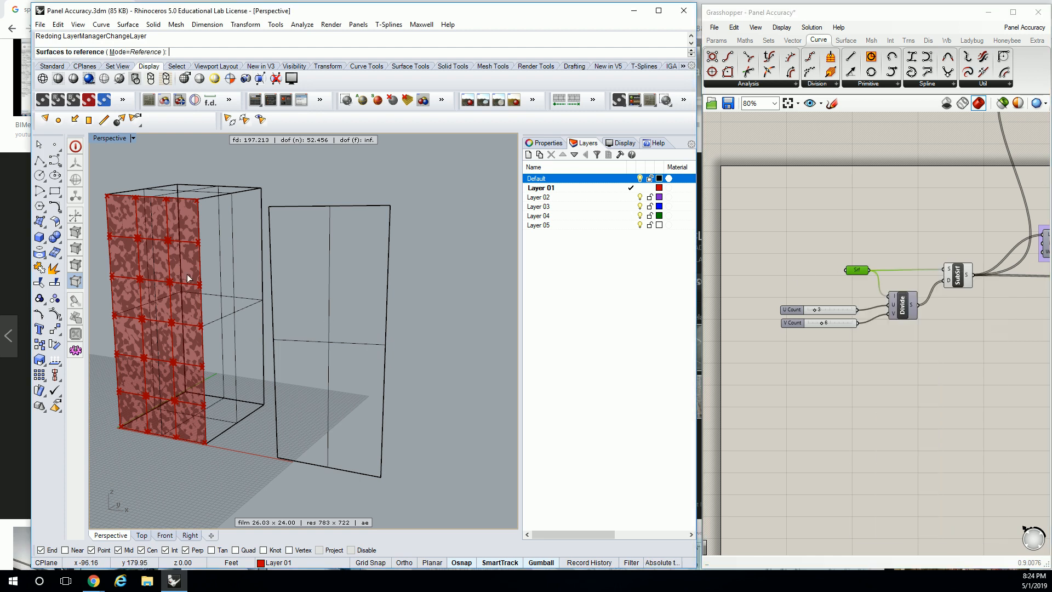
pyautogui.click(328, 274)
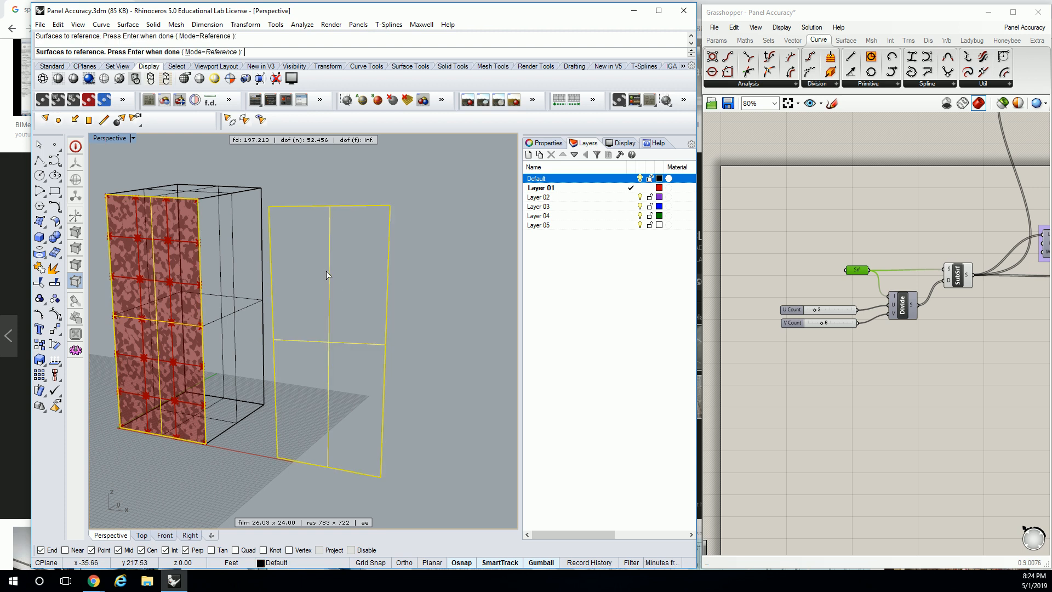
# Flatten the surface parameter's data so panels generate on both surfaces.
pyautogui.rightClick(857, 269)
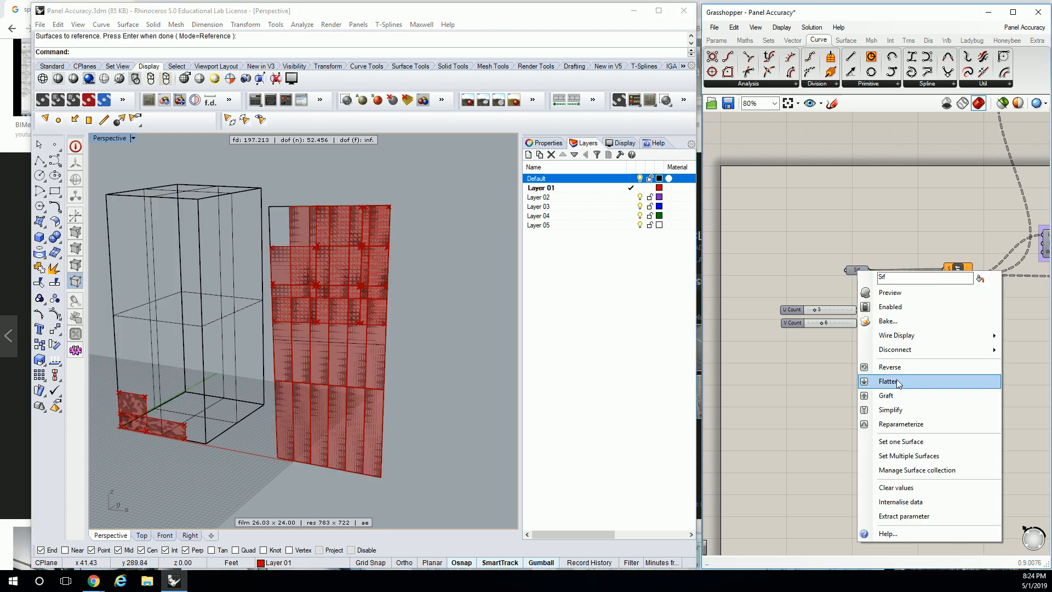
pyautogui.click(890, 381)
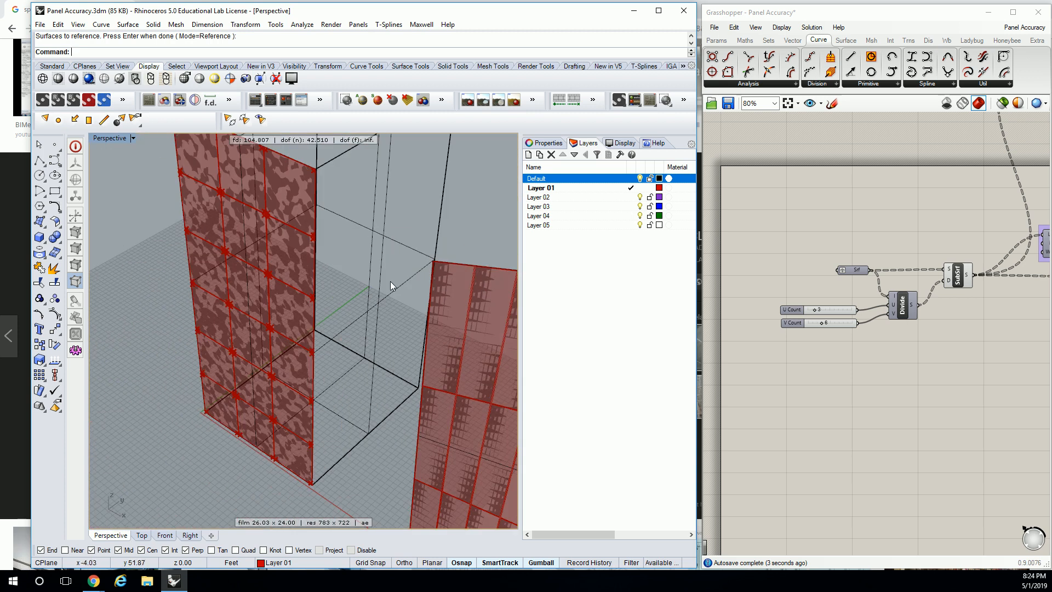
# Reset the Srf parameter to reference only the facade face, leaving the loft unpanelled.
pyautogui.scroll(3)
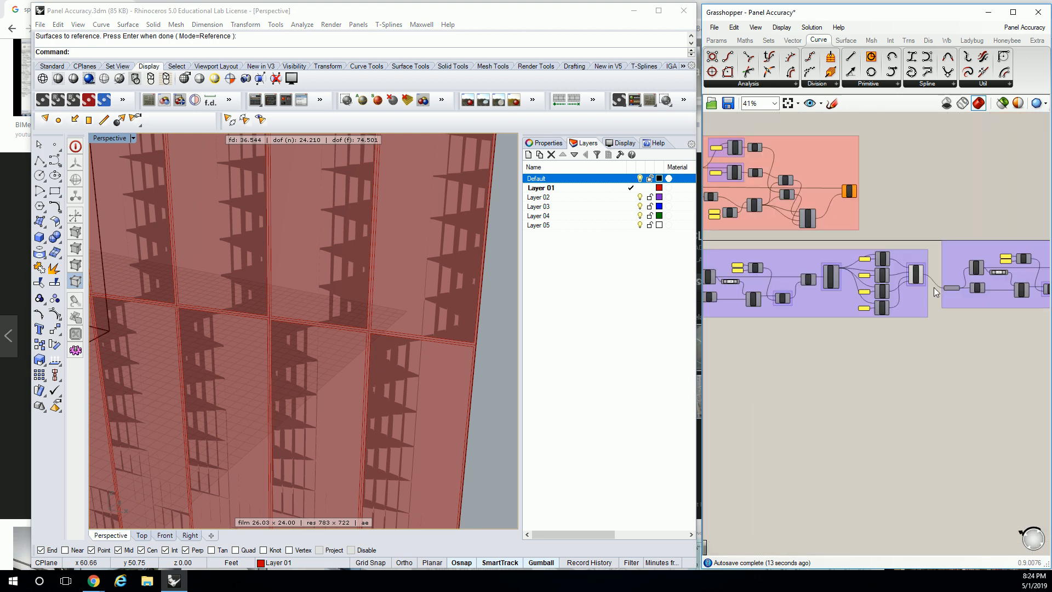
pyautogui.scroll(3)
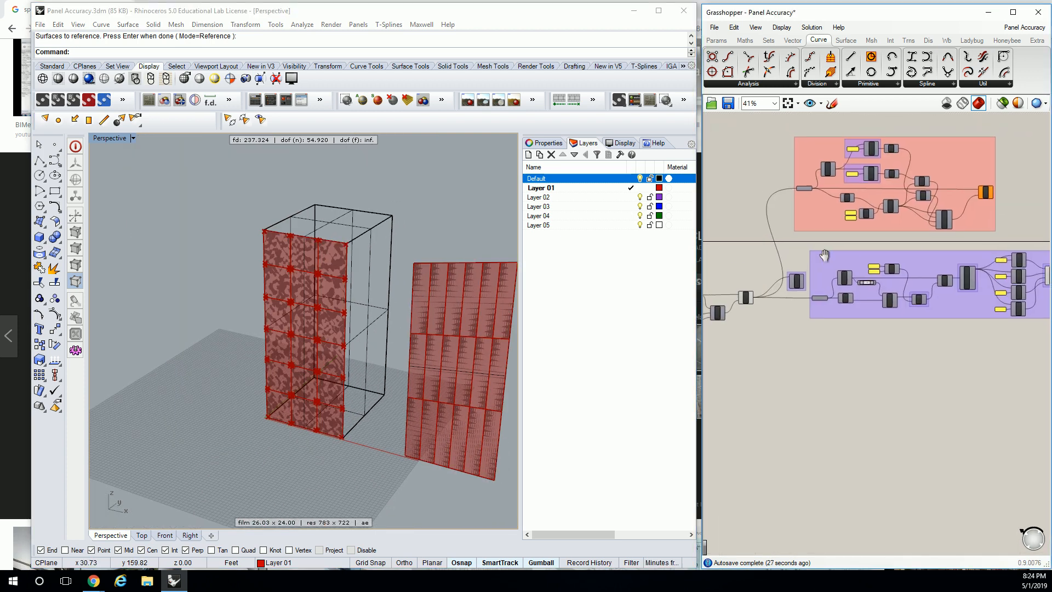
pyautogui.rightClick(815, 272)
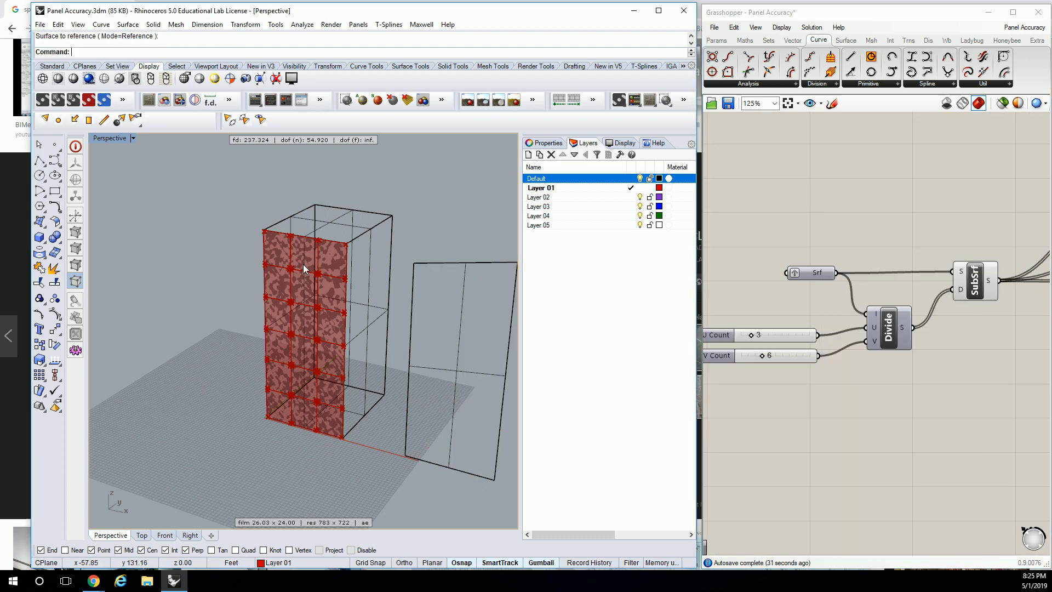
pyautogui.scroll(-3)
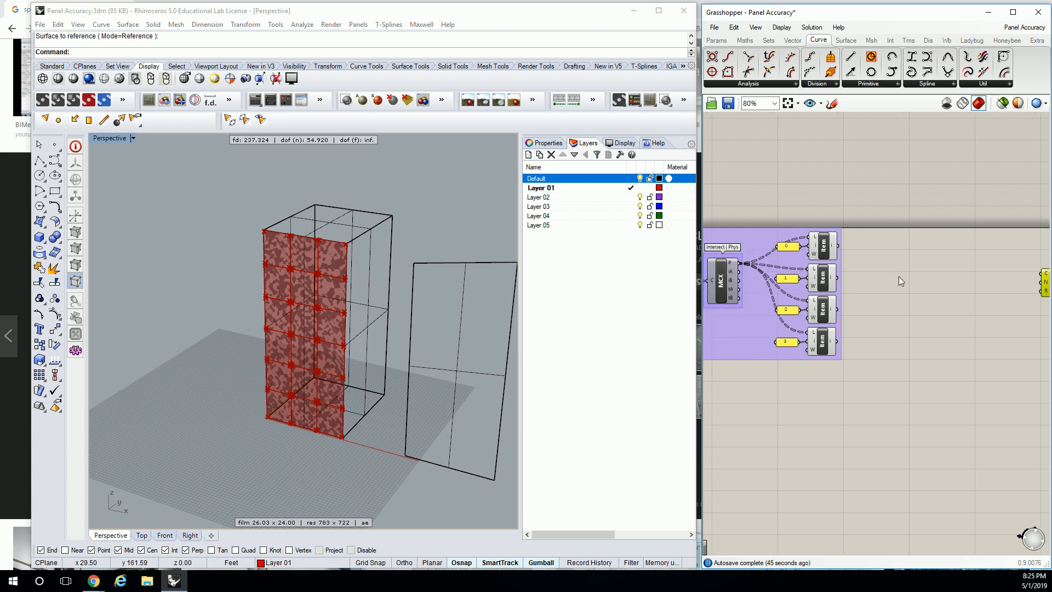
# Place Evaluate Surface and Surface Closest Point from the Surface Analysis list near the Circle.
pyautogui.click(846, 41)
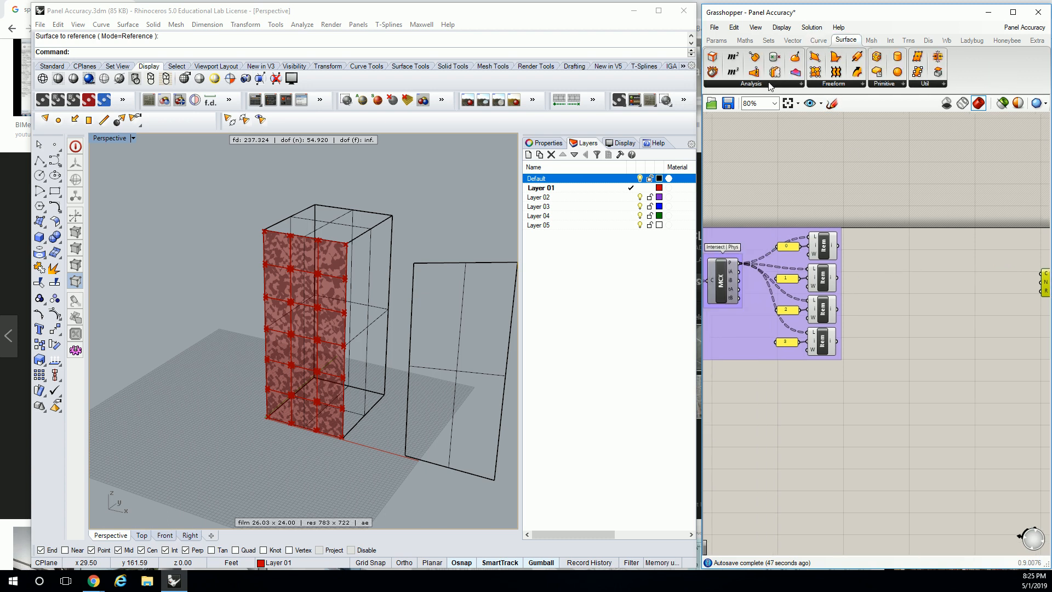
pyautogui.click(751, 84)
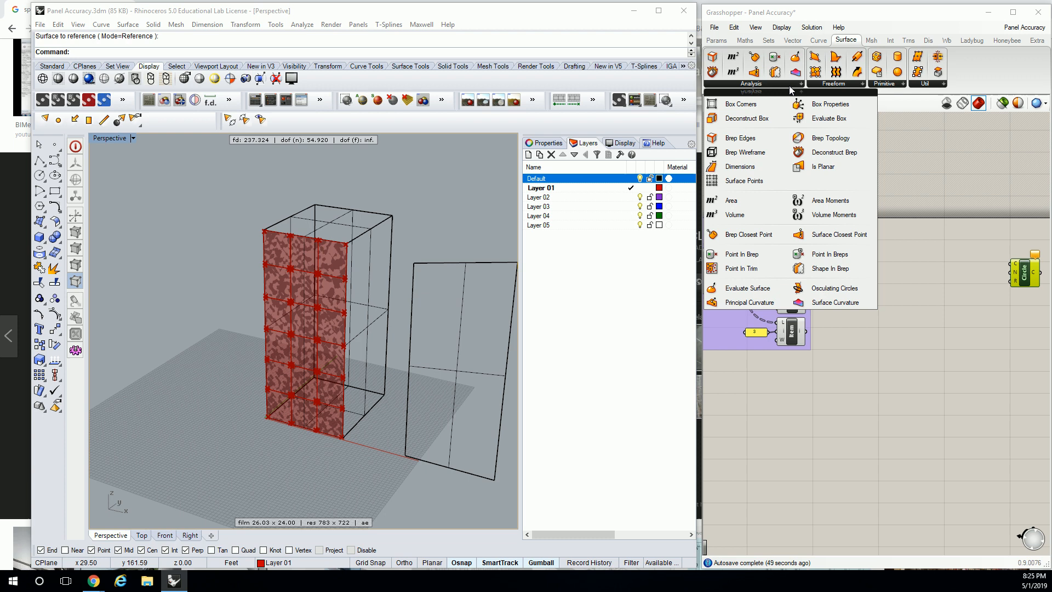
pyautogui.moveTo(741, 269)
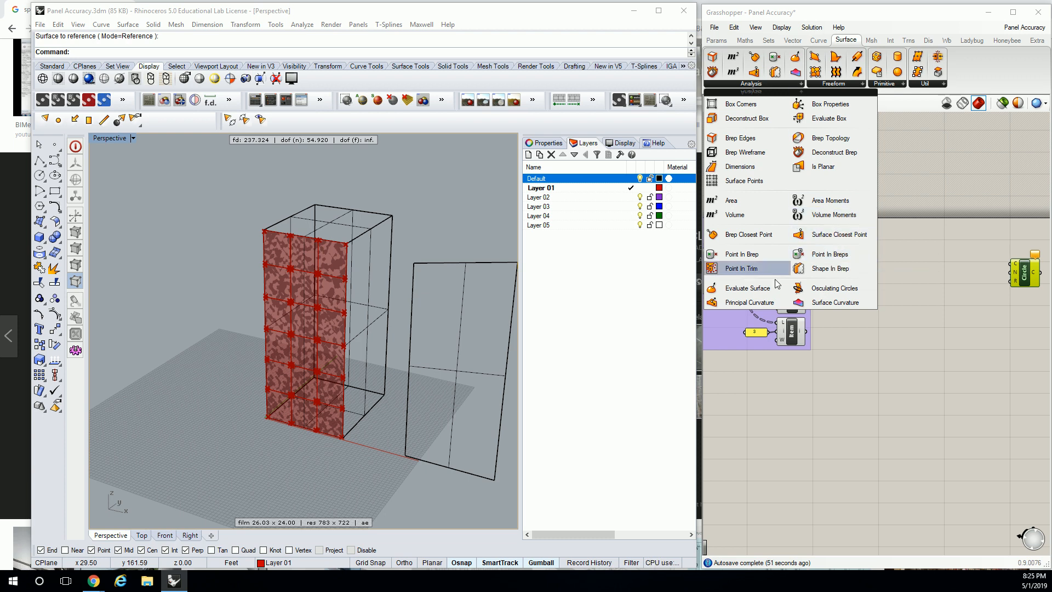
pyautogui.click(745, 288)
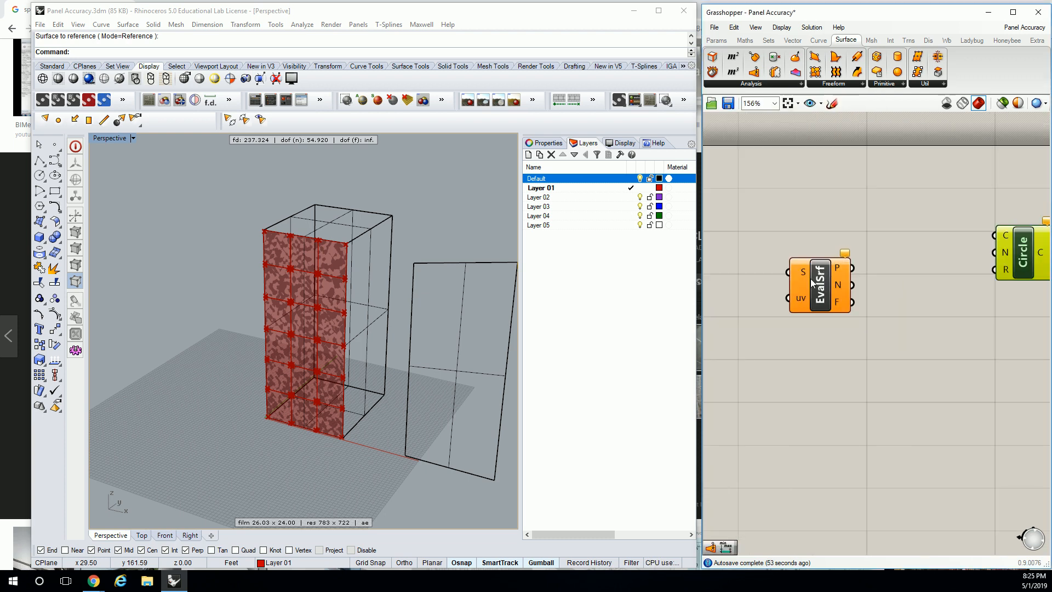
pyautogui.moveTo(799, 300)
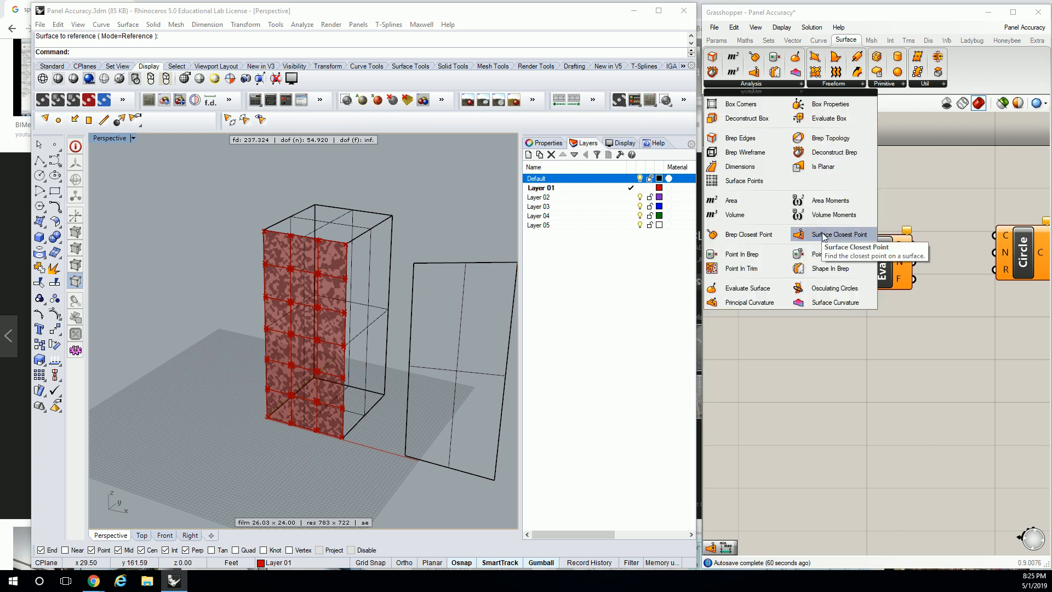
pyautogui.click(835, 235)
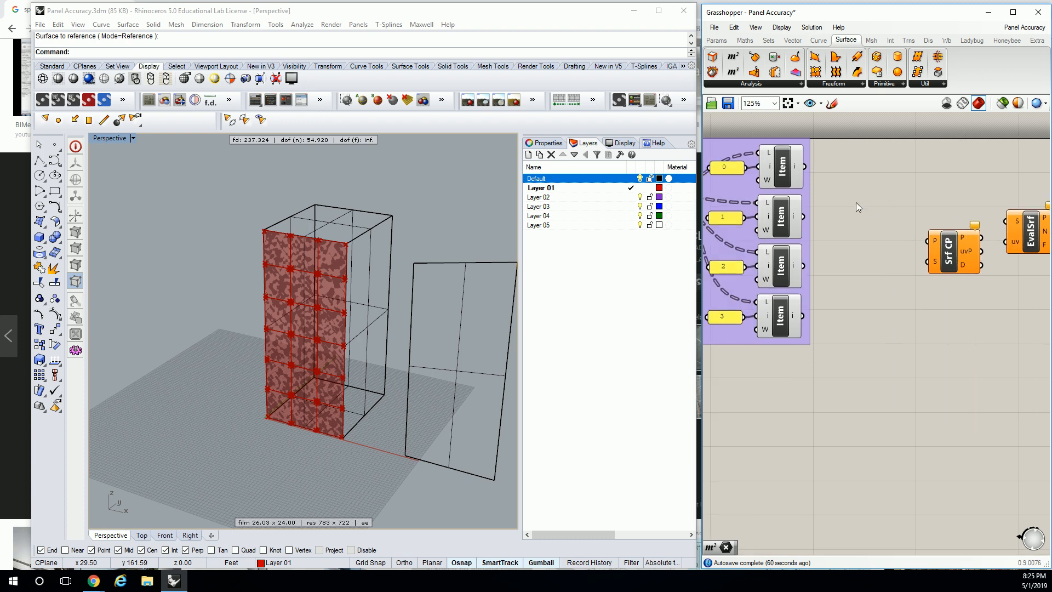
# Pan the canvas left to bring the Srf4Pt and vector group into view.
pyautogui.scroll(-3)
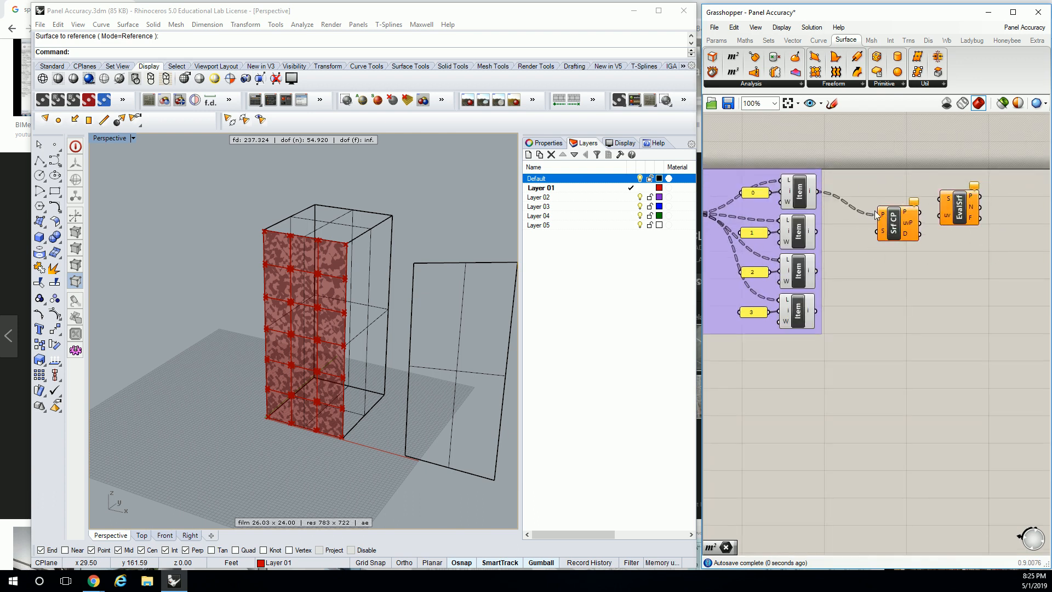
pyautogui.scroll(-3)
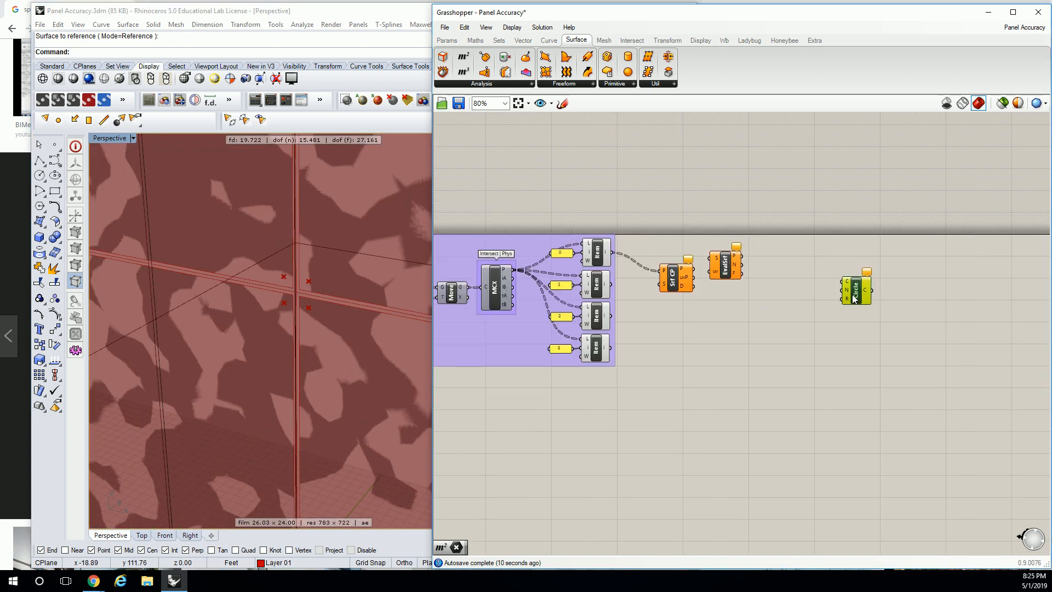
pyautogui.scroll(-3)
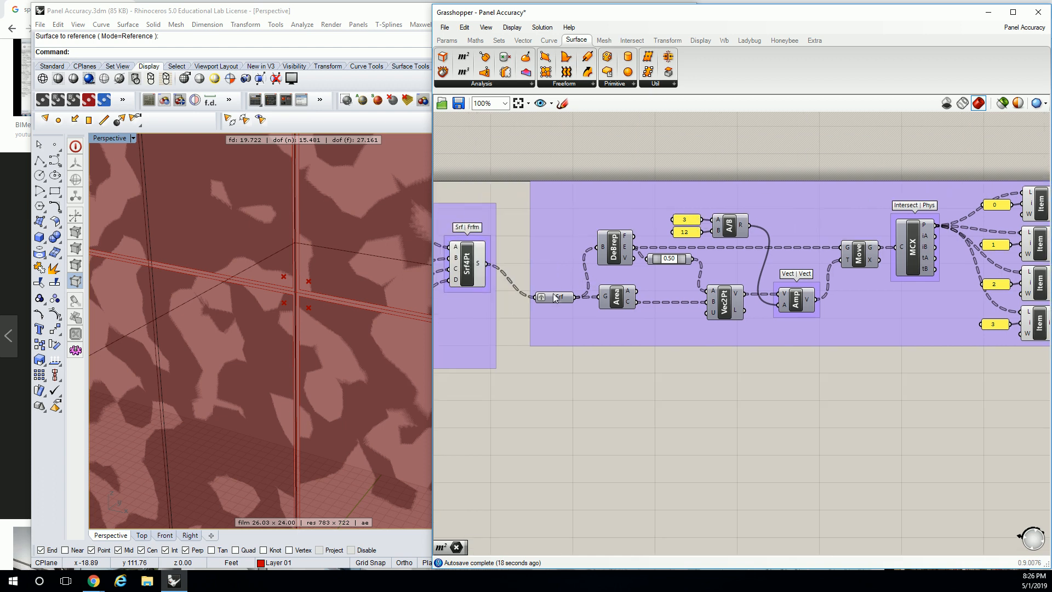
# Rename the two surface parameters to GLAZING SRF.
pyautogui.click(447, 39)
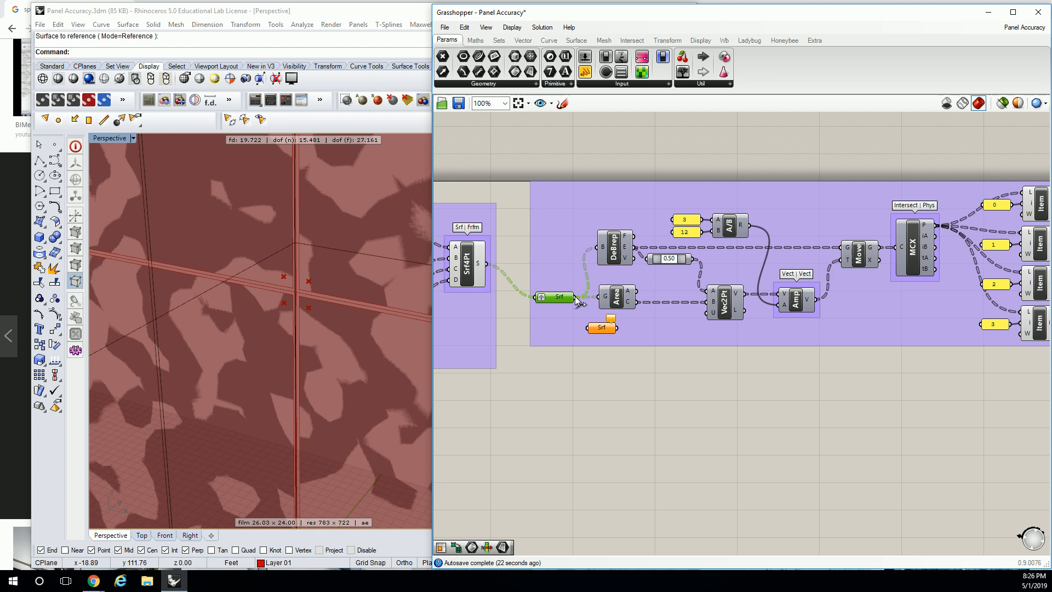
pyautogui.rightClick(555, 297)
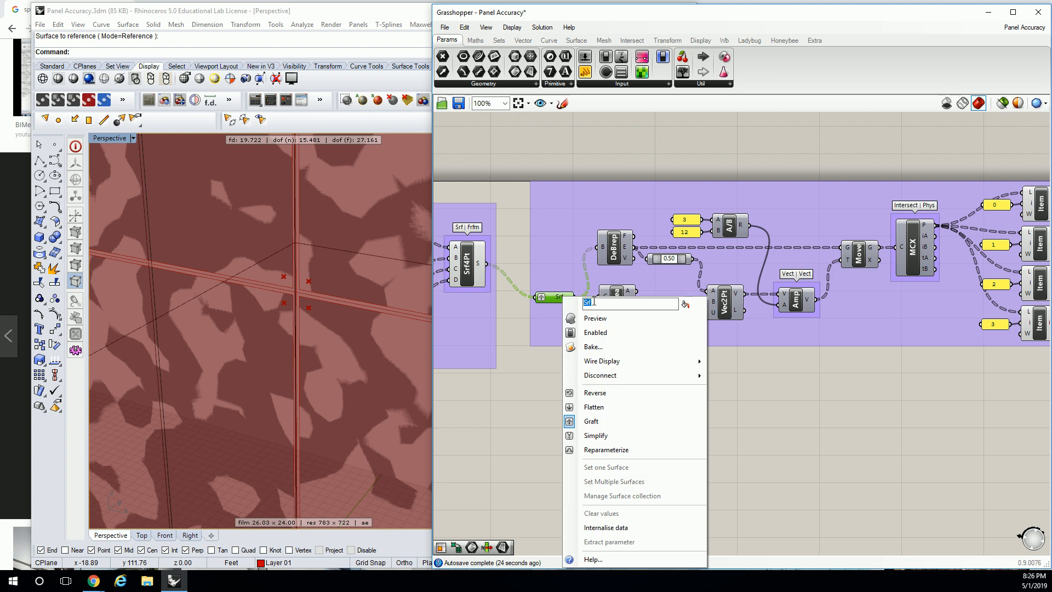
pyautogui.write('GLAZING SRF')
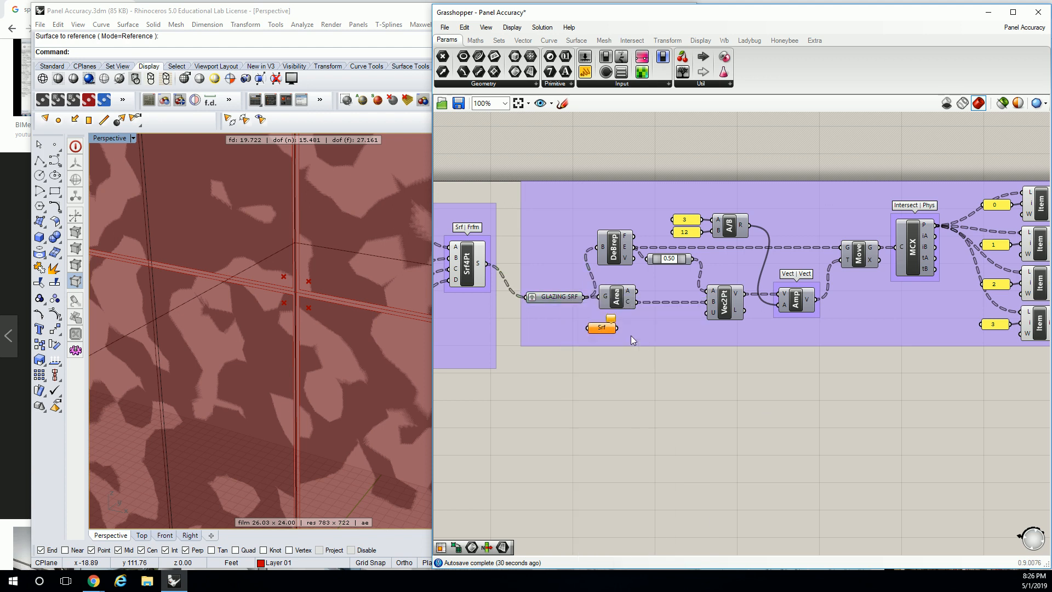
pyautogui.rightClick(611, 295)
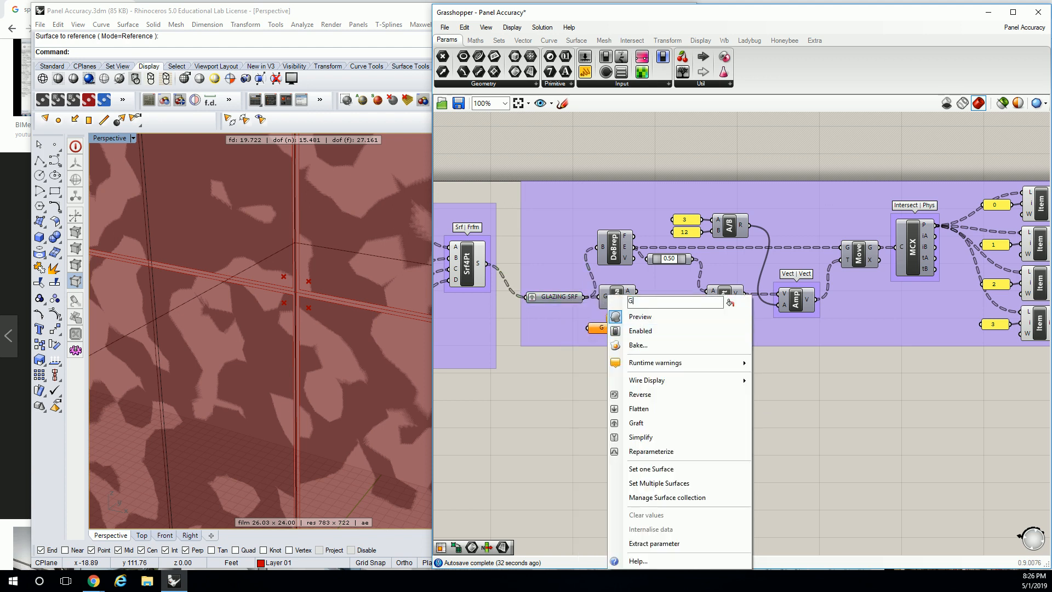
pyautogui.write('LAZING SRF')
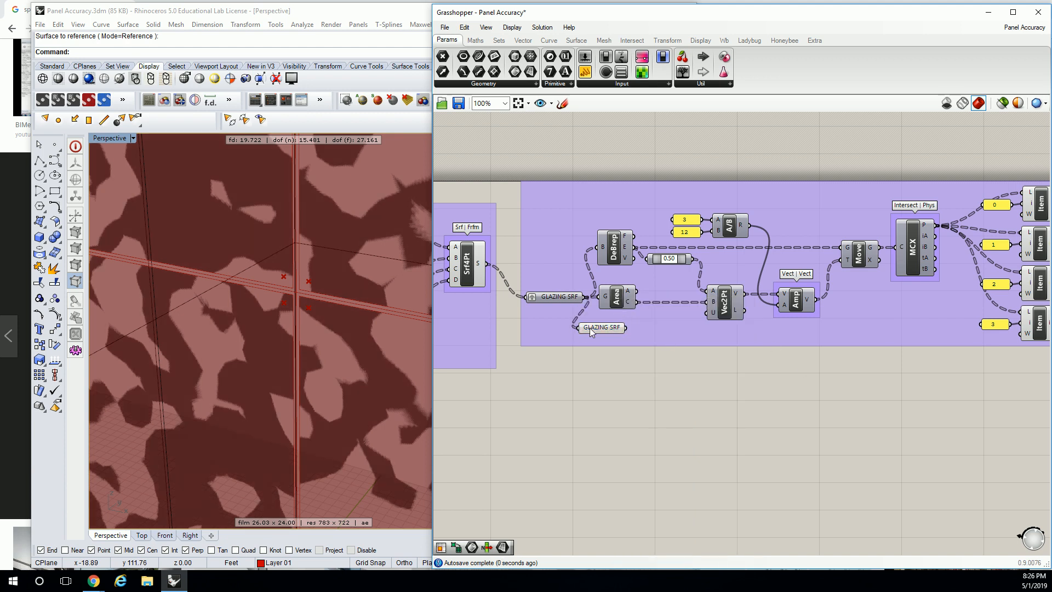
# Wire GLAZING SRF into Srf CP and EvalSrf, group them, and copy the group for all four list items.
pyautogui.rightClick(600, 328)
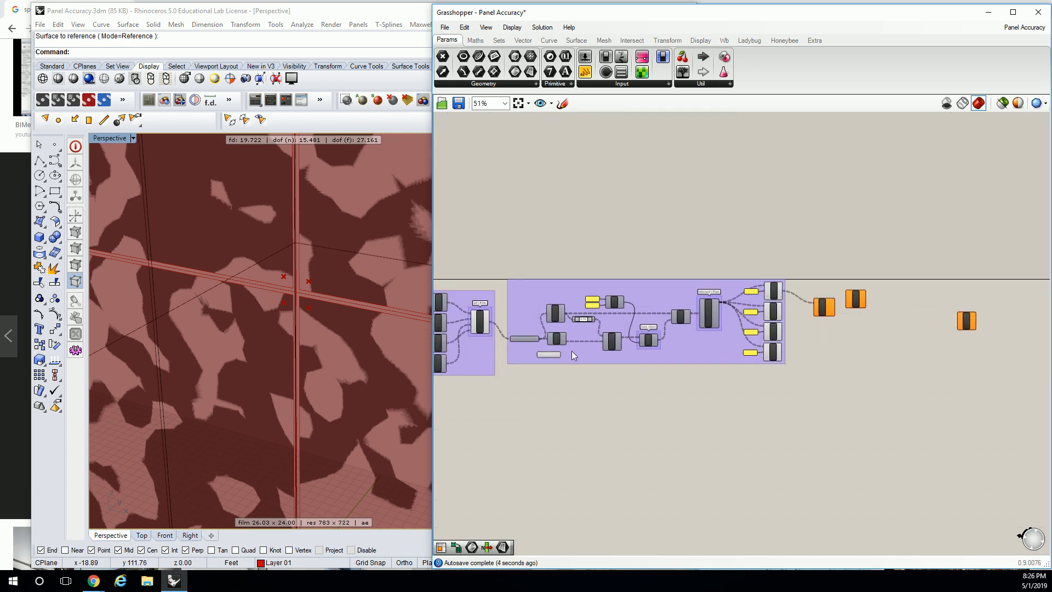
pyautogui.scroll(3)
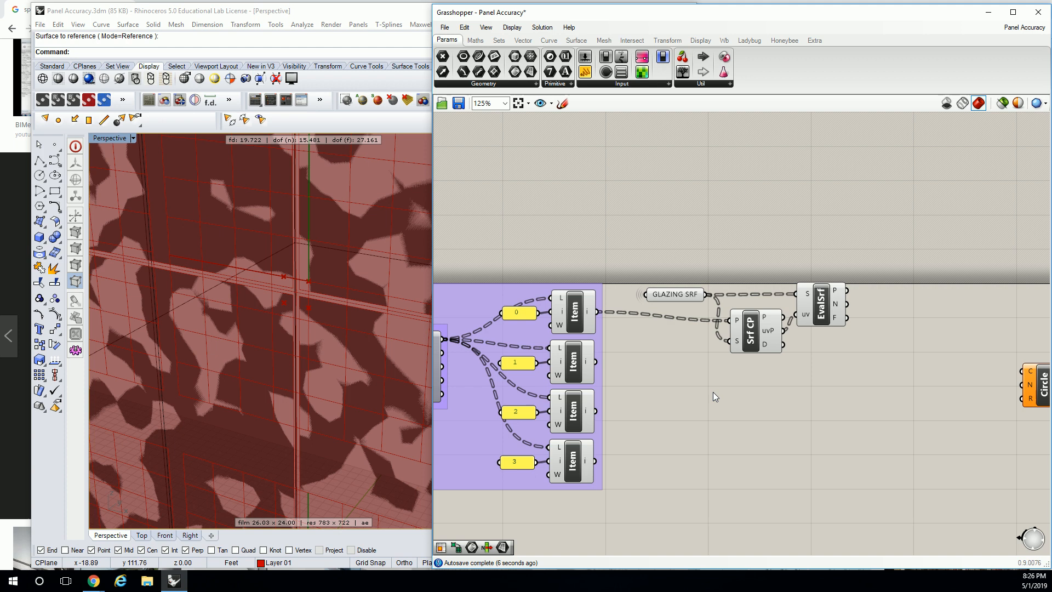
pyautogui.moveTo(880, 274)
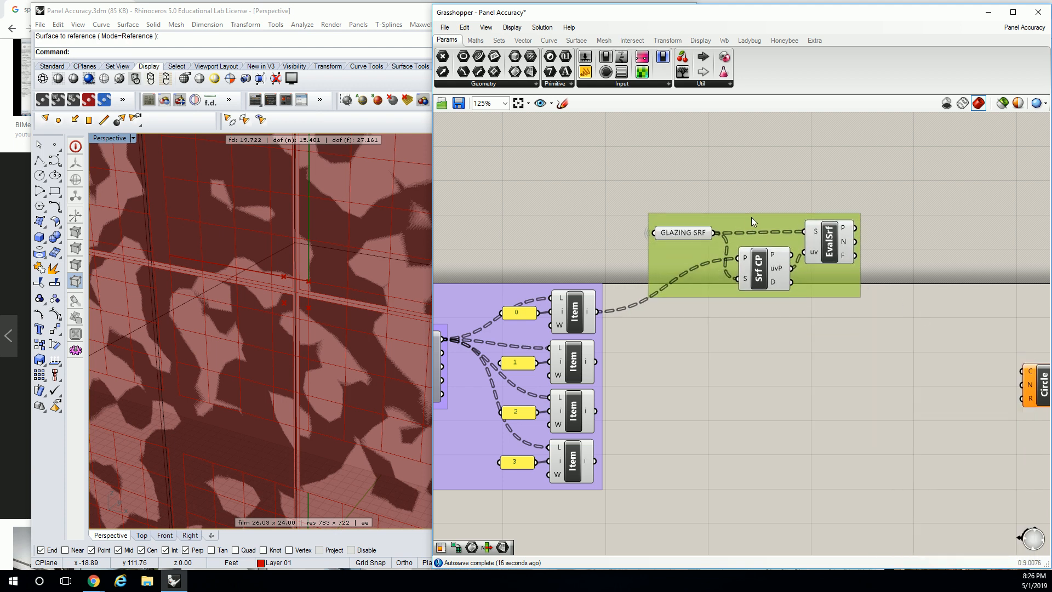
pyautogui.moveTo(764, 228)
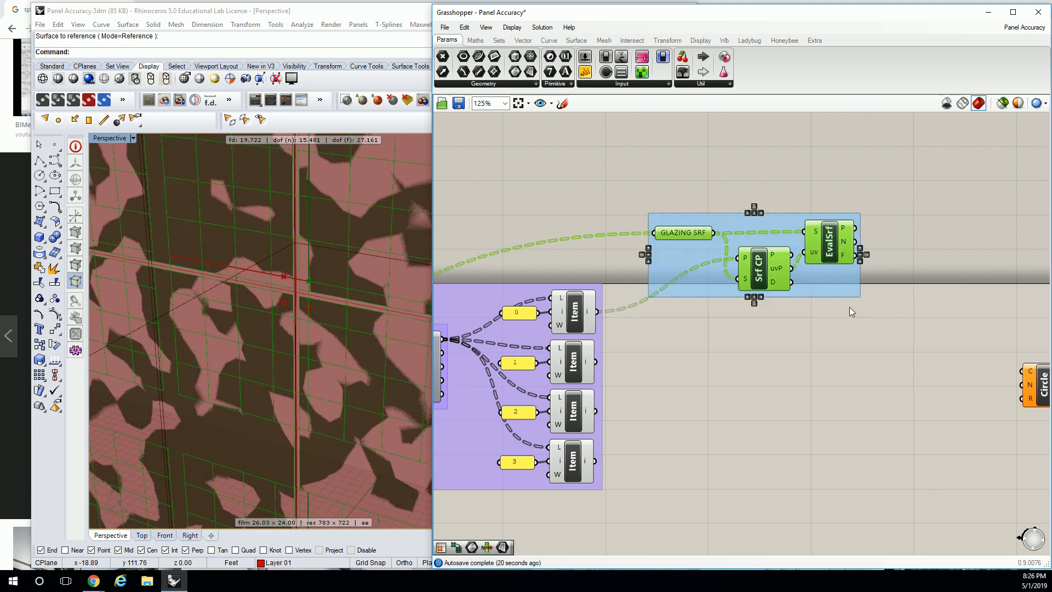
pyautogui.click(818, 321)
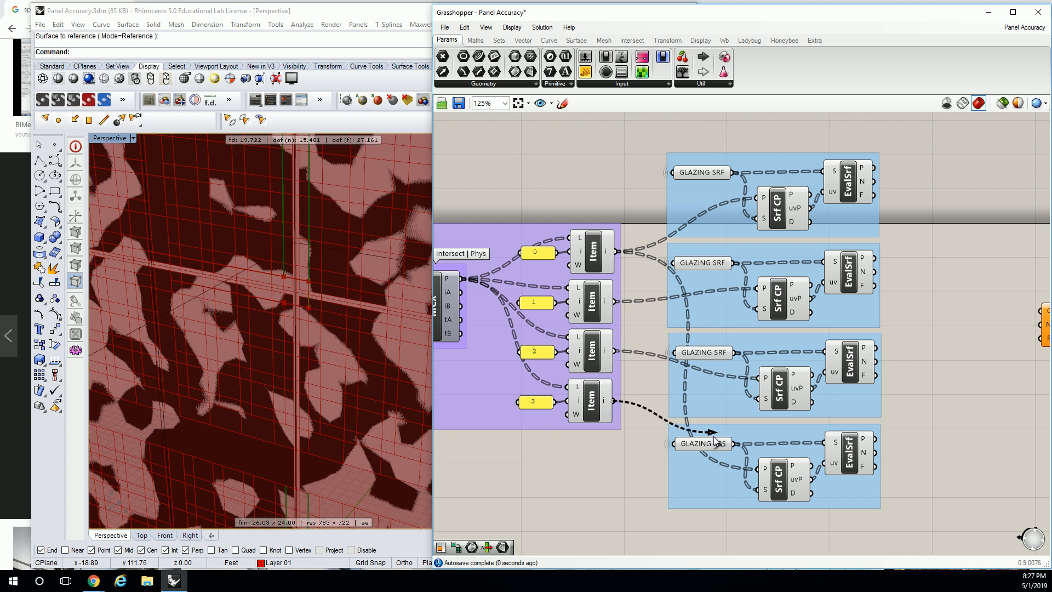
pyautogui.scroll(-3)
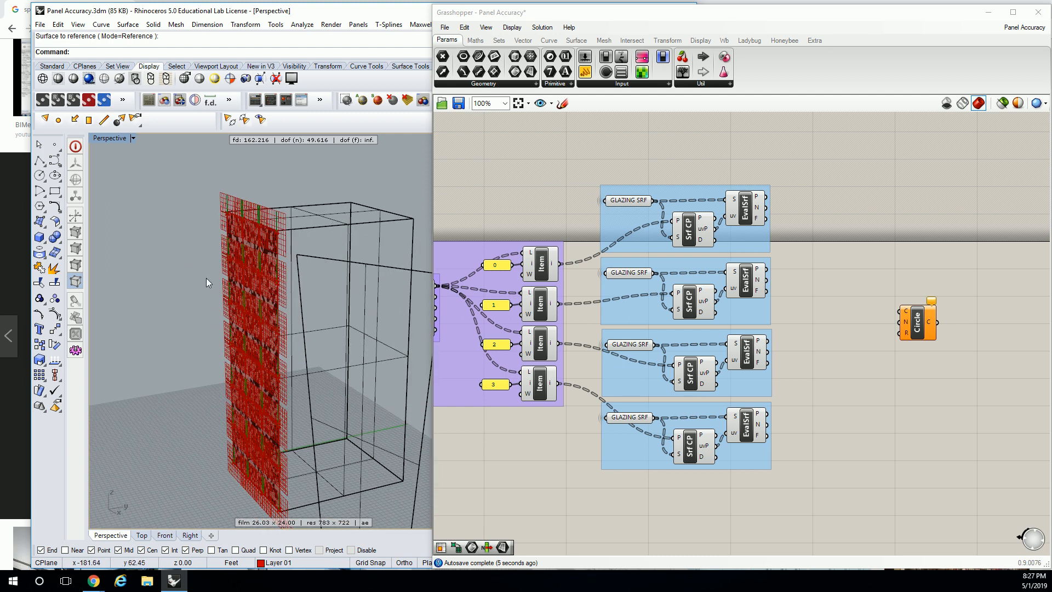
pyautogui.moveTo(244, 264)
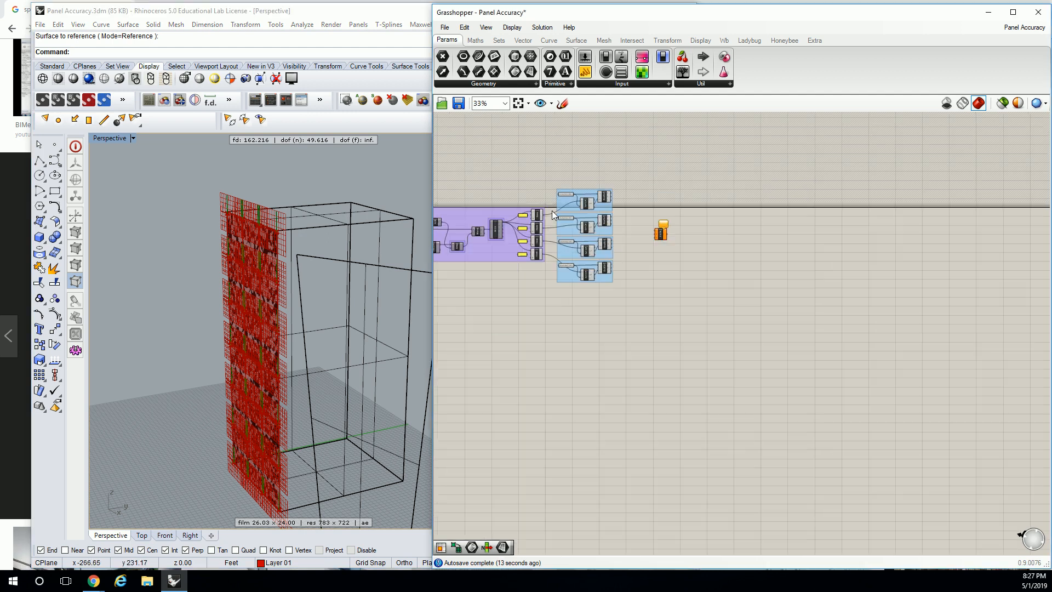
# Simplify the data of the source Srf parameter feeding the Divide/SubSrf chain.
pyautogui.scroll(3)
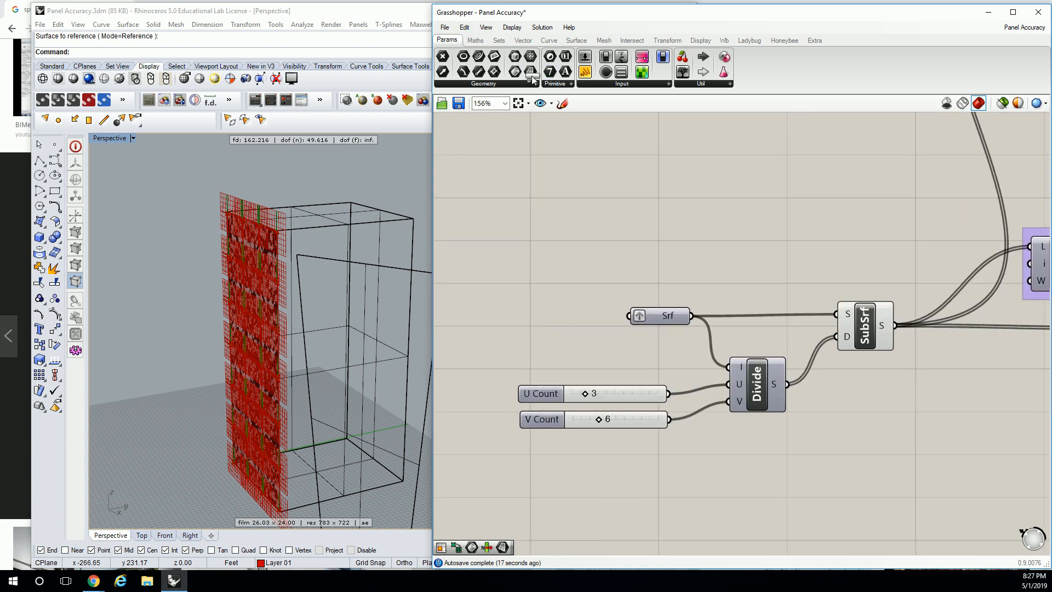
pyautogui.rightClick(658, 315)
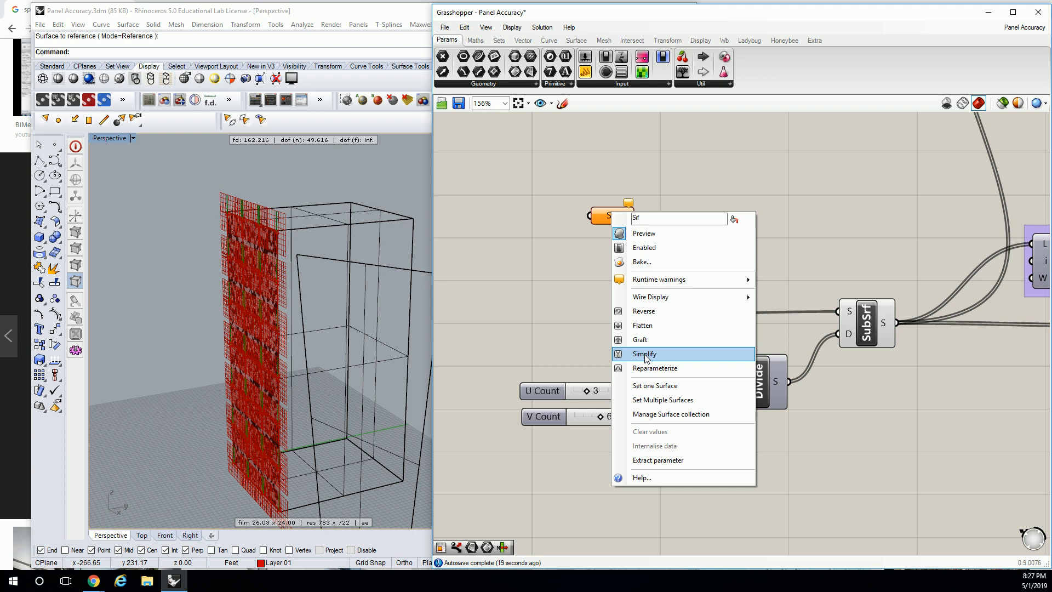
pyautogui.click(644, 353)
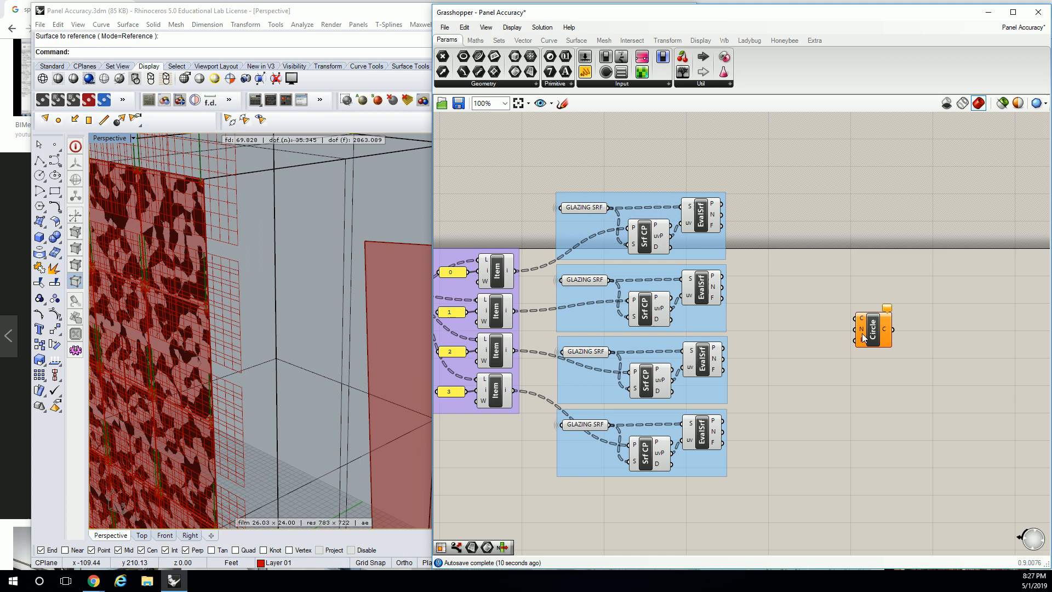
# Wire the first EvalSrf point into Circle C and its normal into Circle N.
pyautogui.scroll(-3)
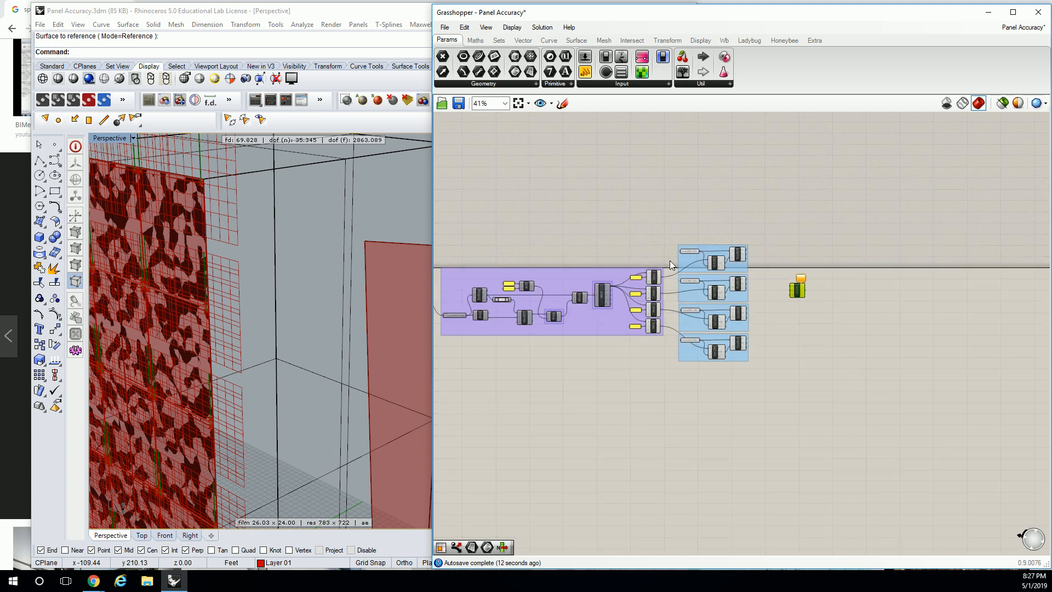
pyautogui.rightClick(711, 302)
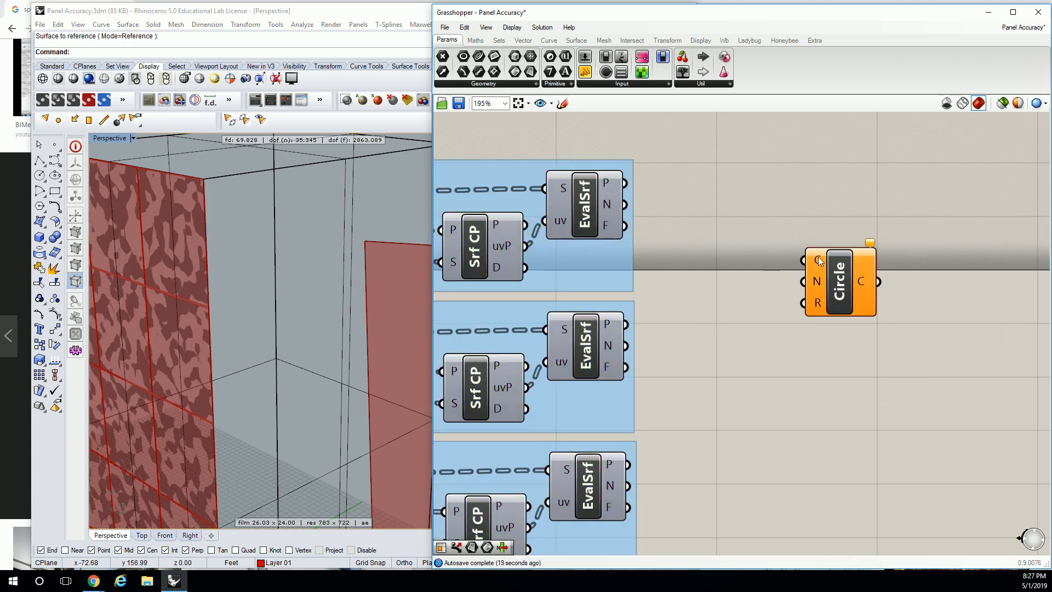
pyautogui.moveTo(613, 184)
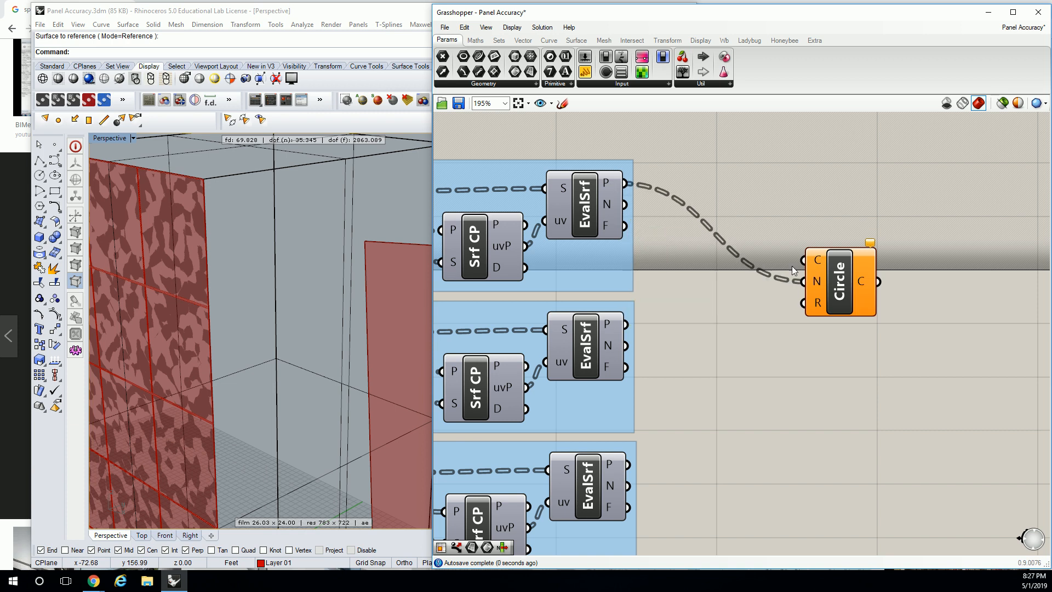
pyautogui.click(838, 281)
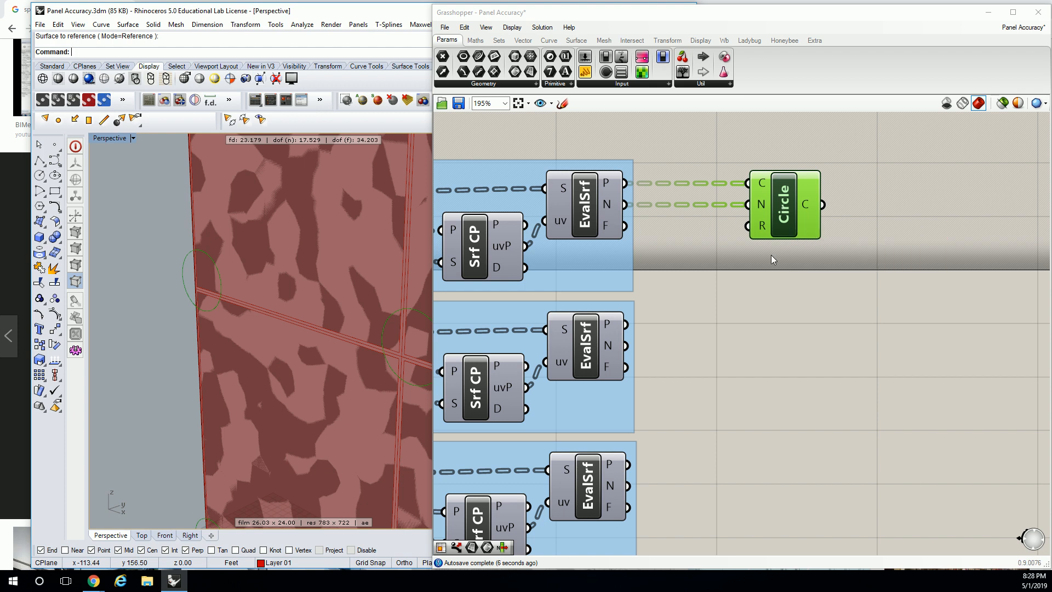
pyautogui.scroll(-3)
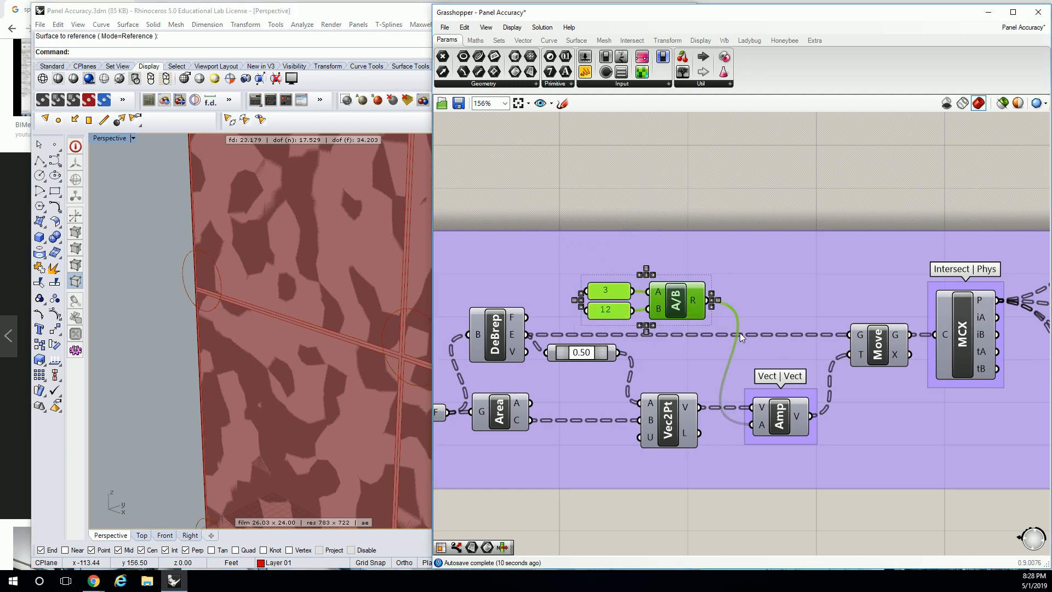
# Edit the copied division's numerator panel to 1.5 so Circle takes a 1.5 ÷ 12 radius.
pyautogui.scroll(-3)
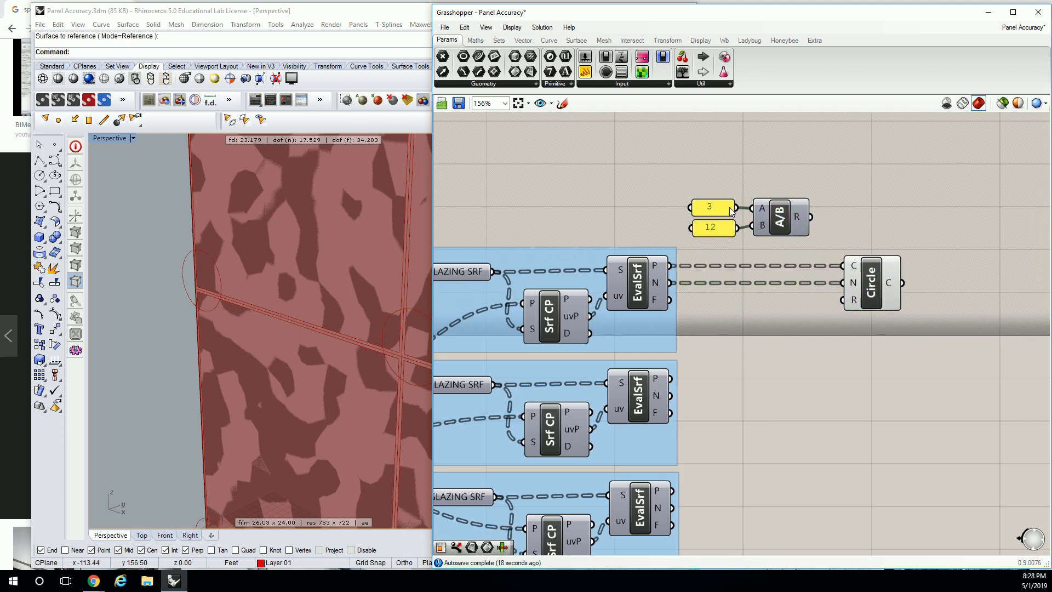
pyautogui.moveTo(714, 214)
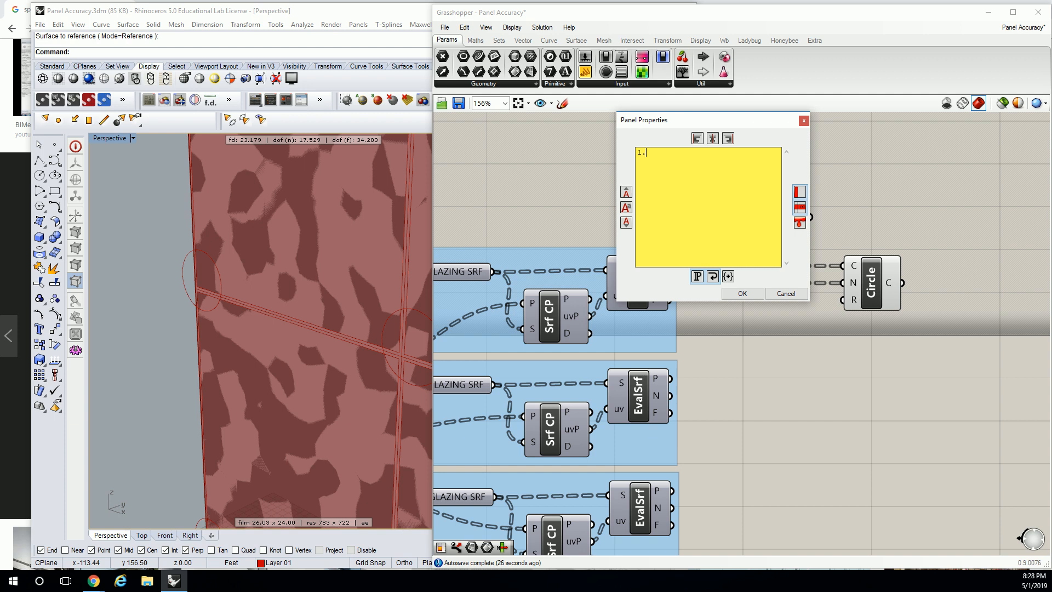
pyautogui.click(741, 293)
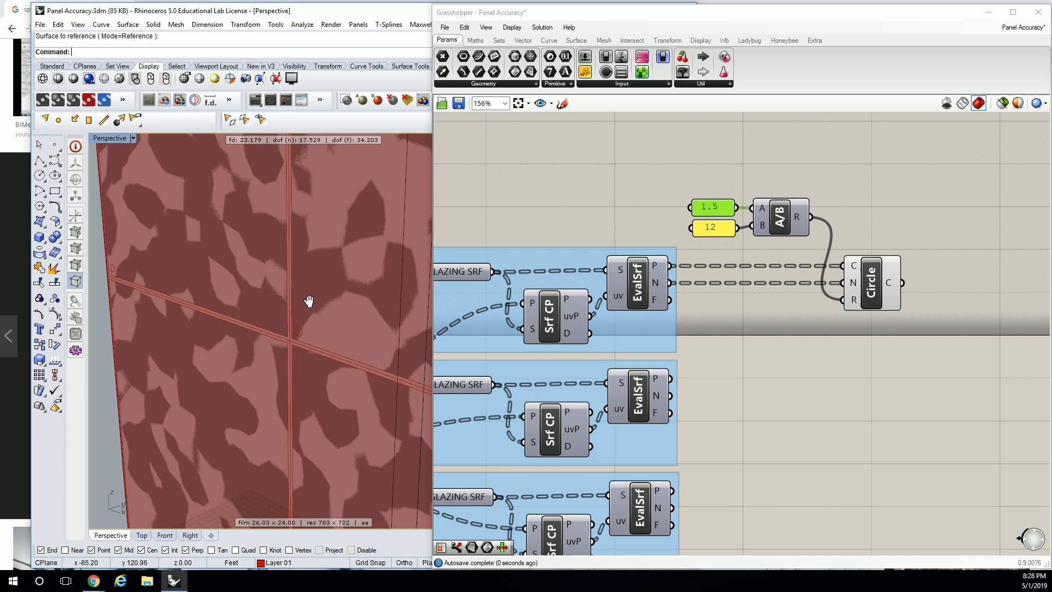
pyautogui.doubleClick(710, 207)
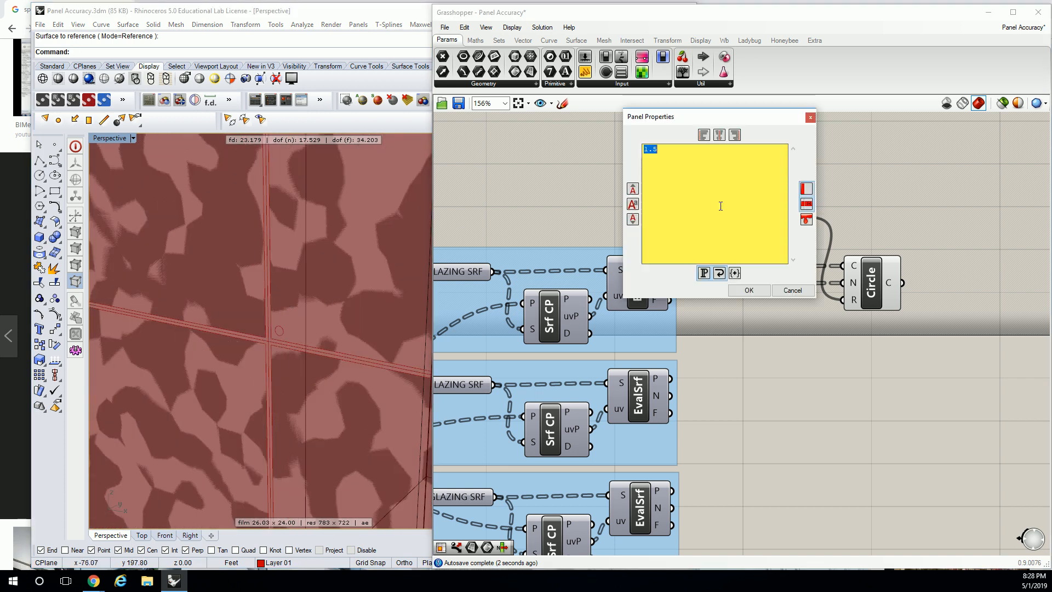
pyautogui.click(748, 289)
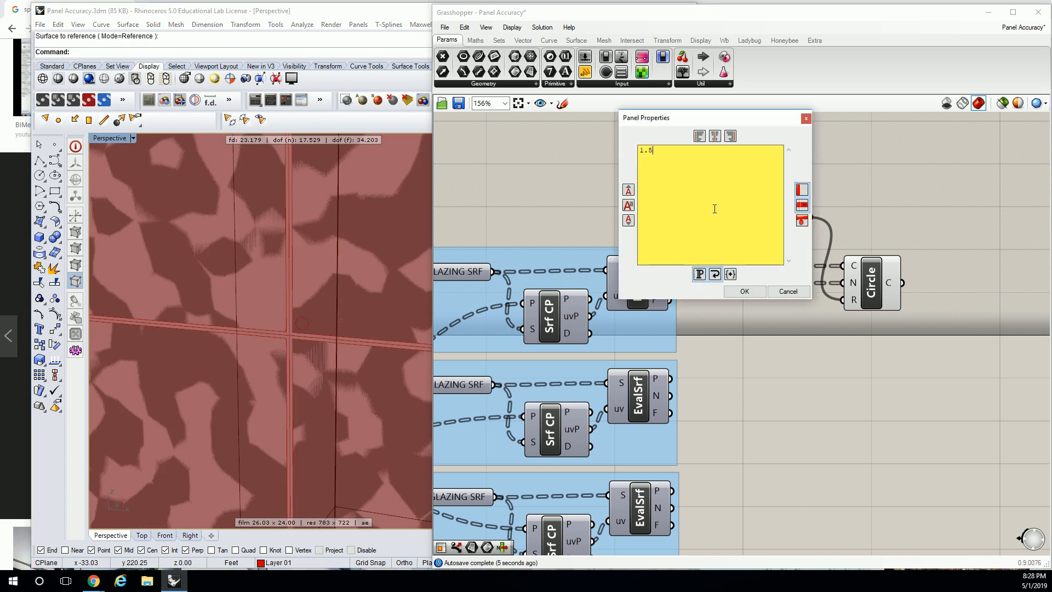
pyautogui.click(742, 292)
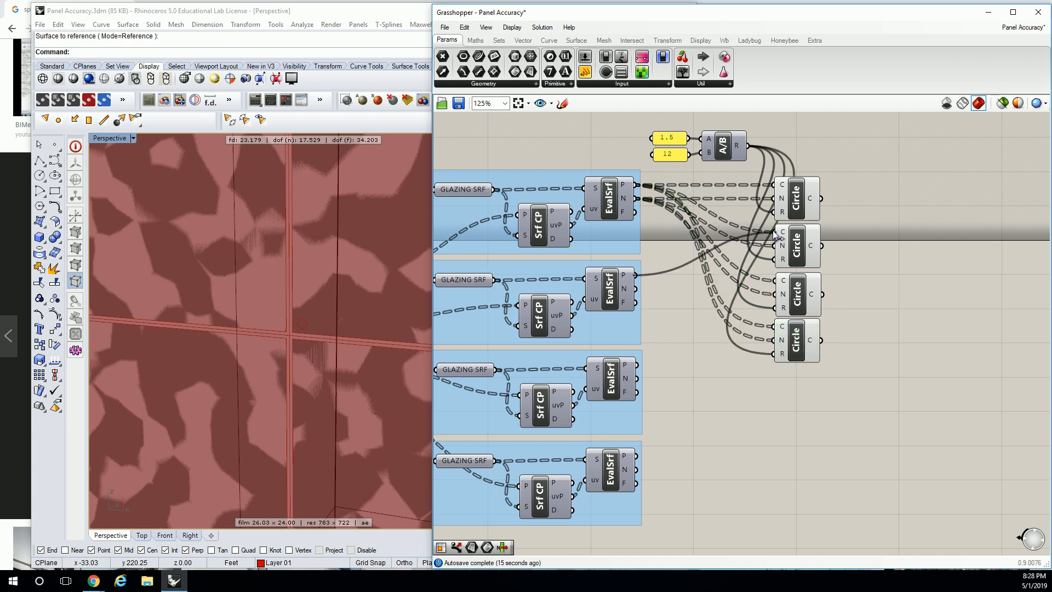
pyautogui.moveTo(651, 319)
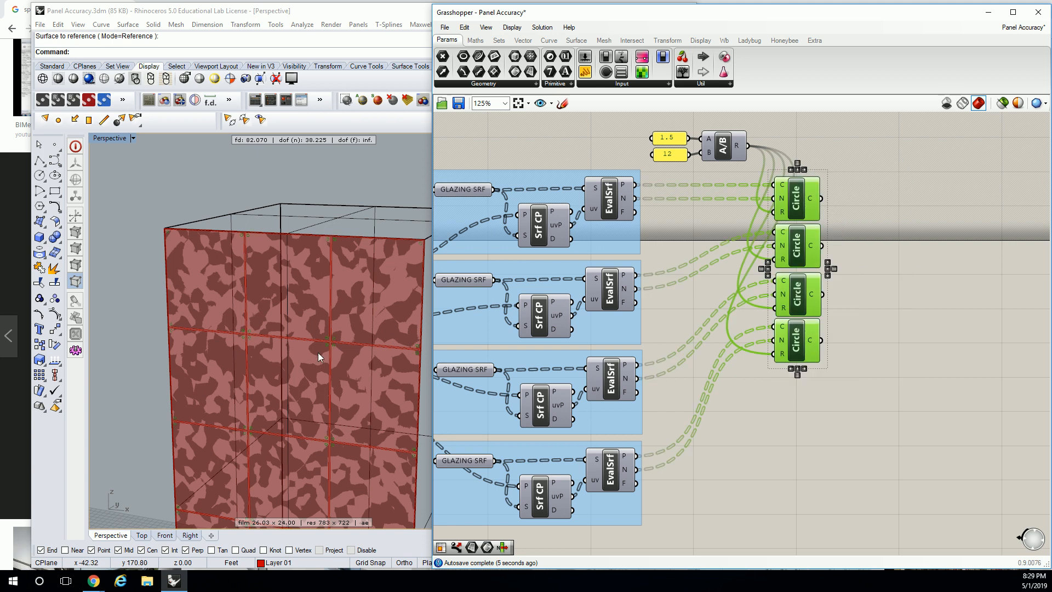
# Scroll back up the canvas to review the four wired Circle components.
pyautogui.scroll(3)
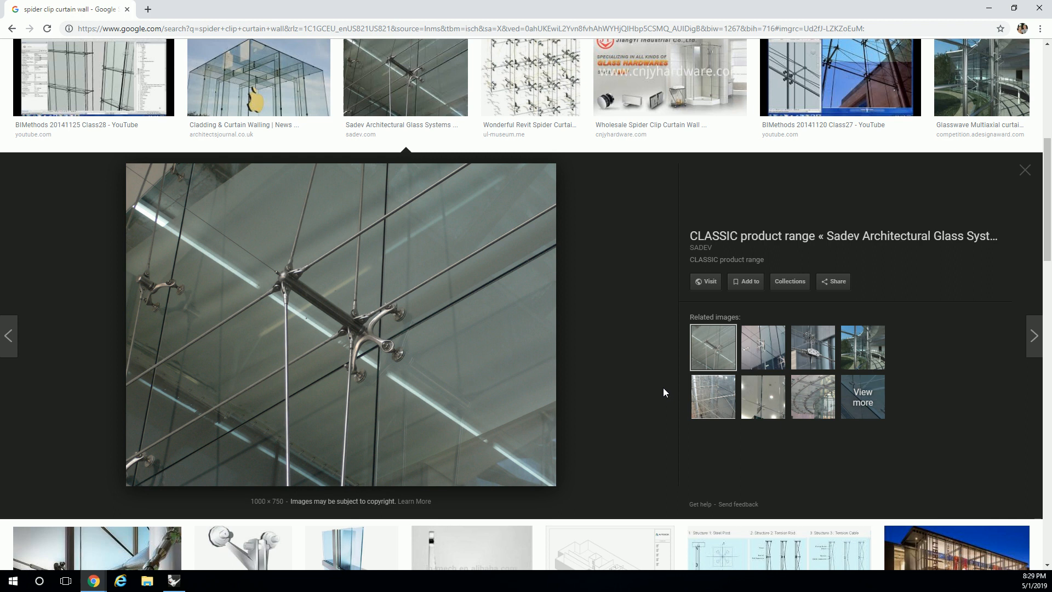
pyautogui.moveTo(511, 421)
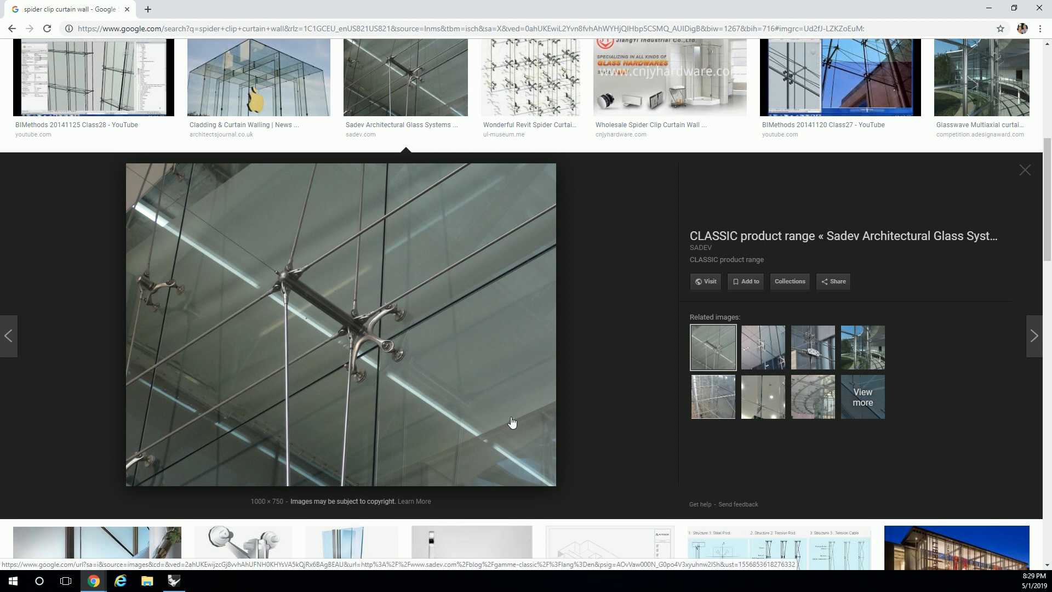
pyautogui.moveTo(991, 8)
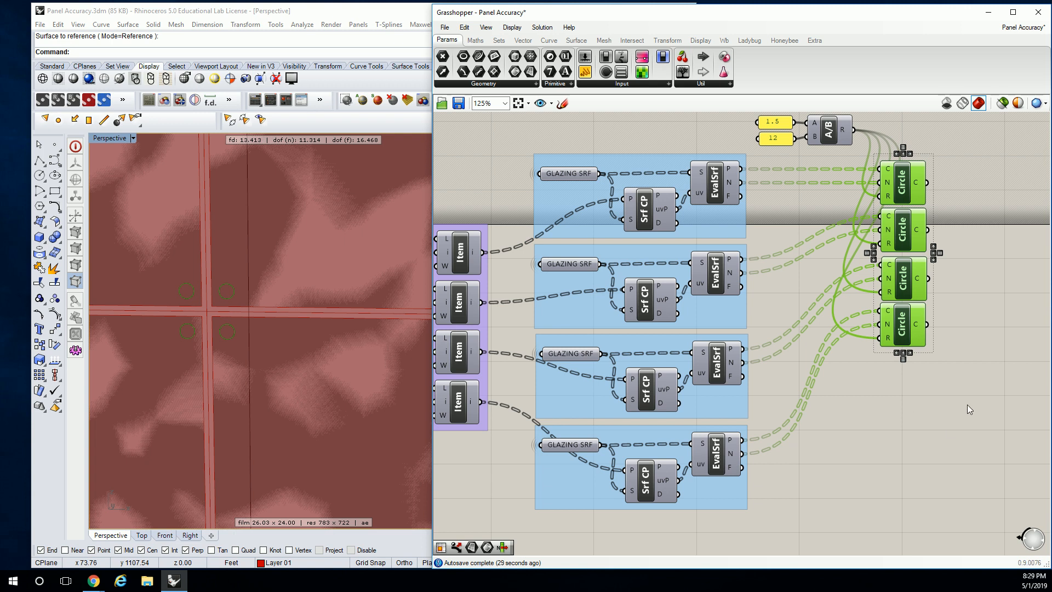
pyautogui.moveTo(952, 422)
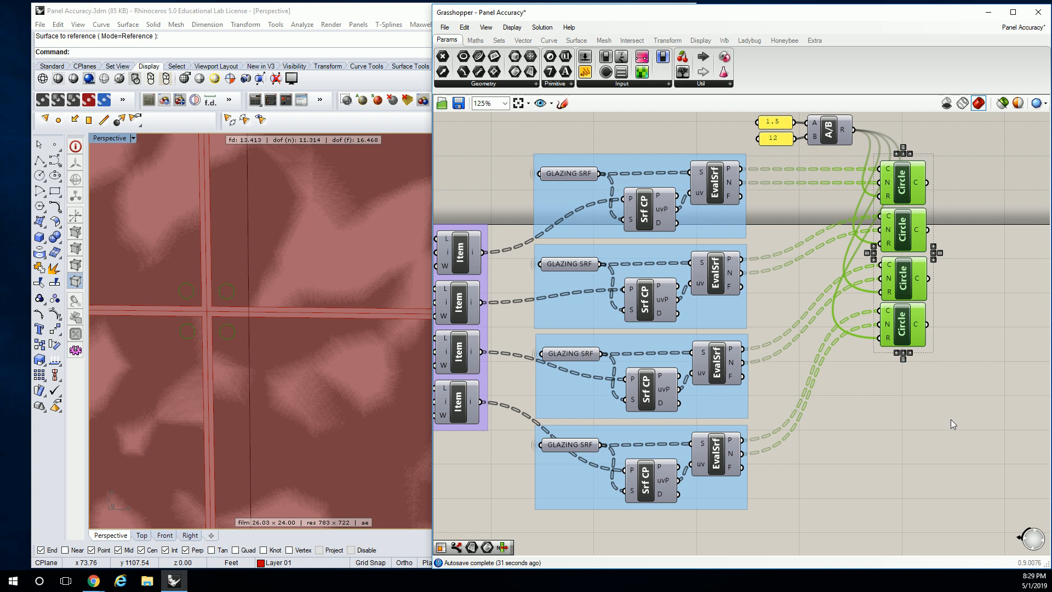
pyautogui.moveTo(922, 422)
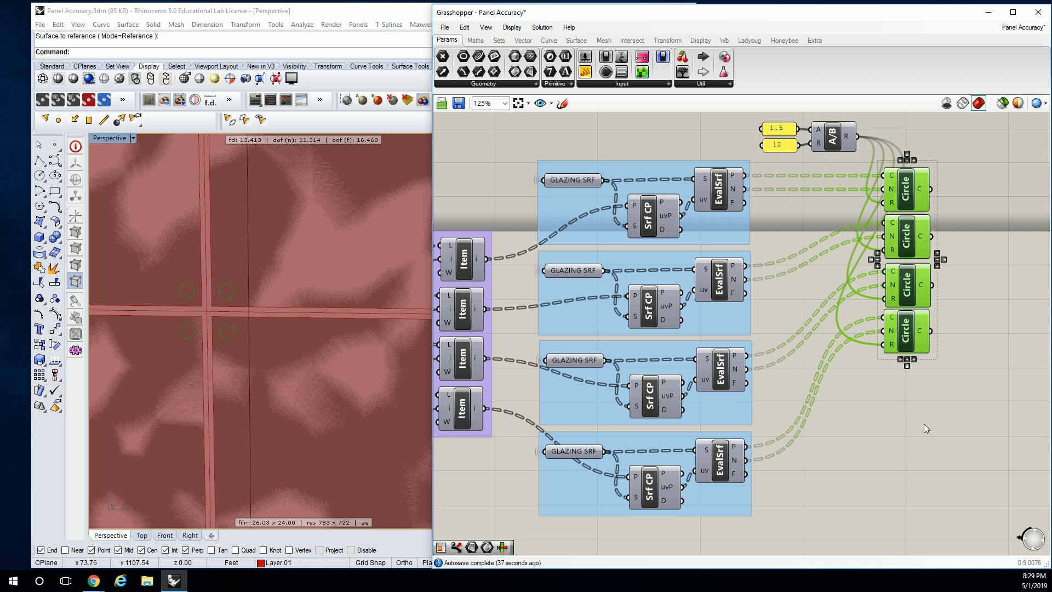
# Deselect the circles and expand the Surface > Analysis list showing Evaluate Surface.
pyautogui.click(638, 101)
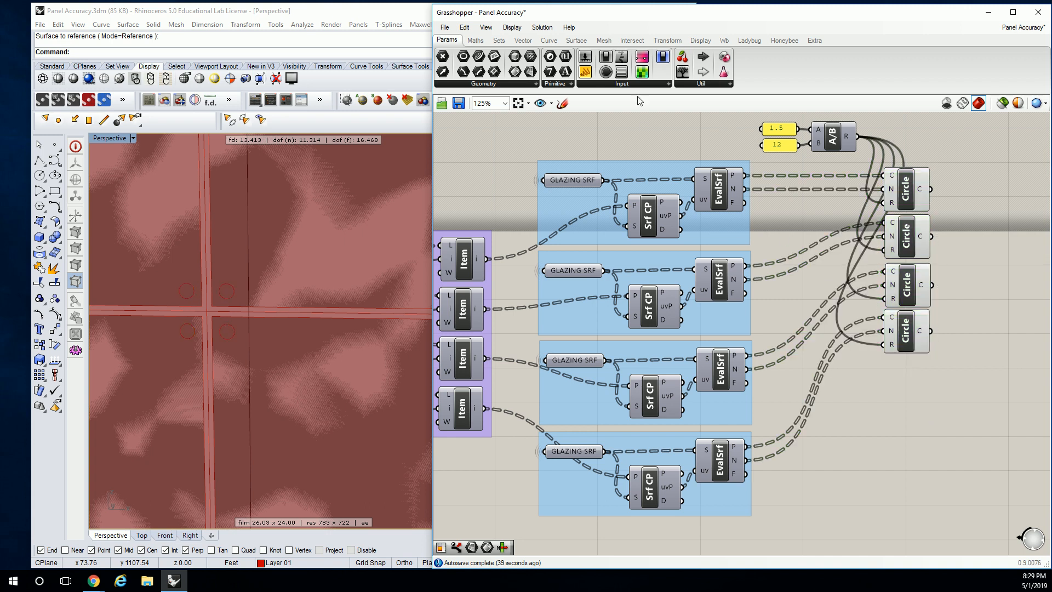
pyautogui.moveTo(719, 187)
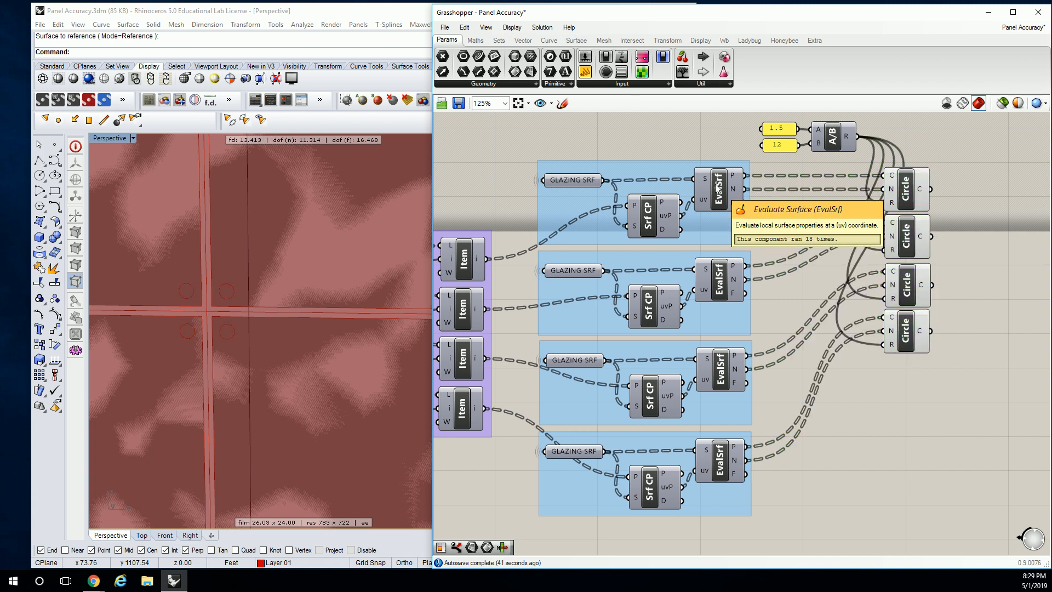
pyautogui.moveTo(664, 168)
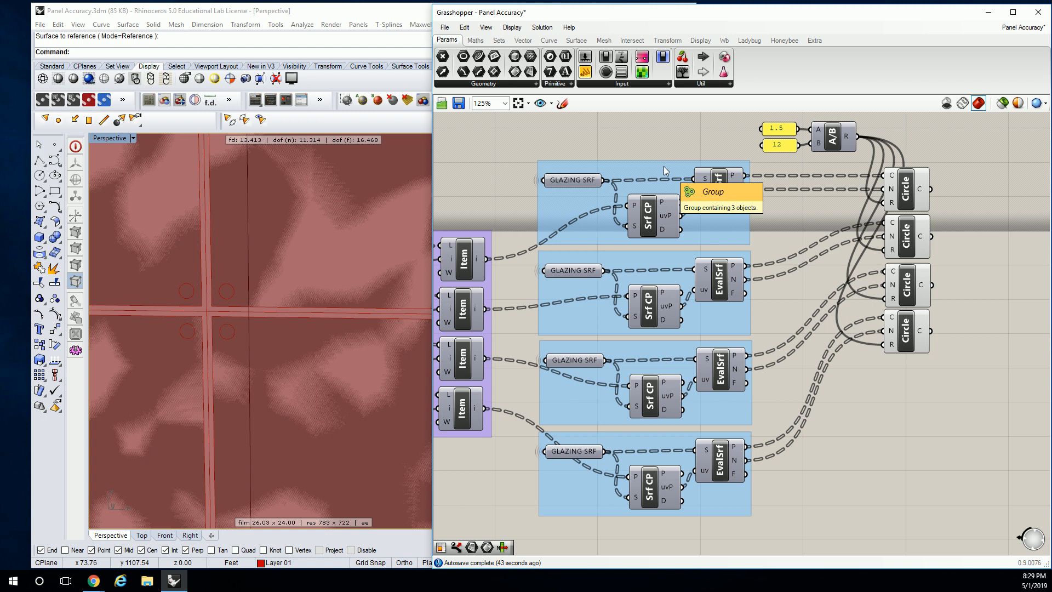
pyautogui.click(575, 39)
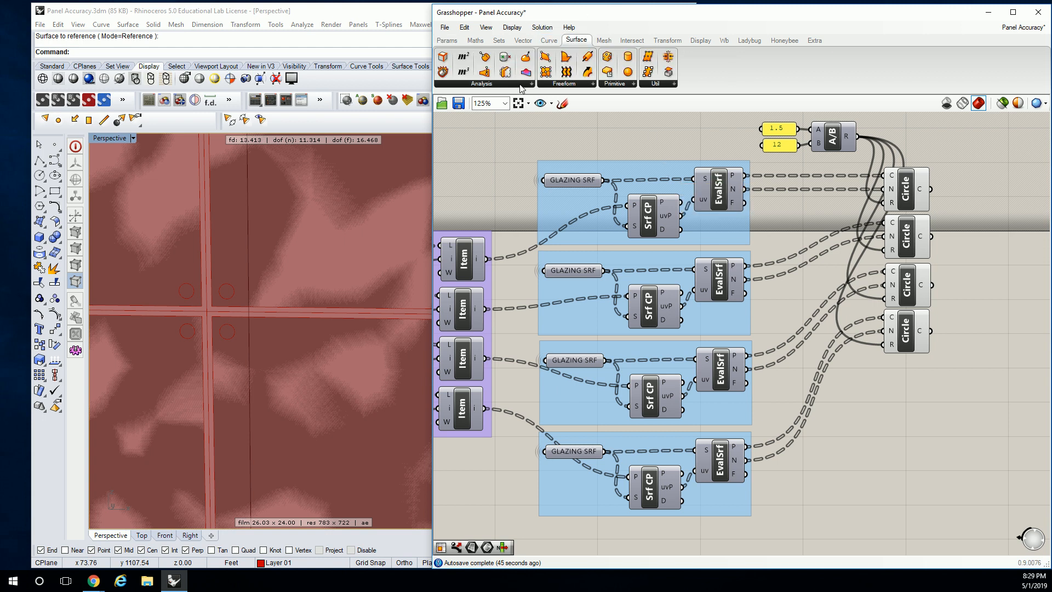
pyautogui.click(480, 83)
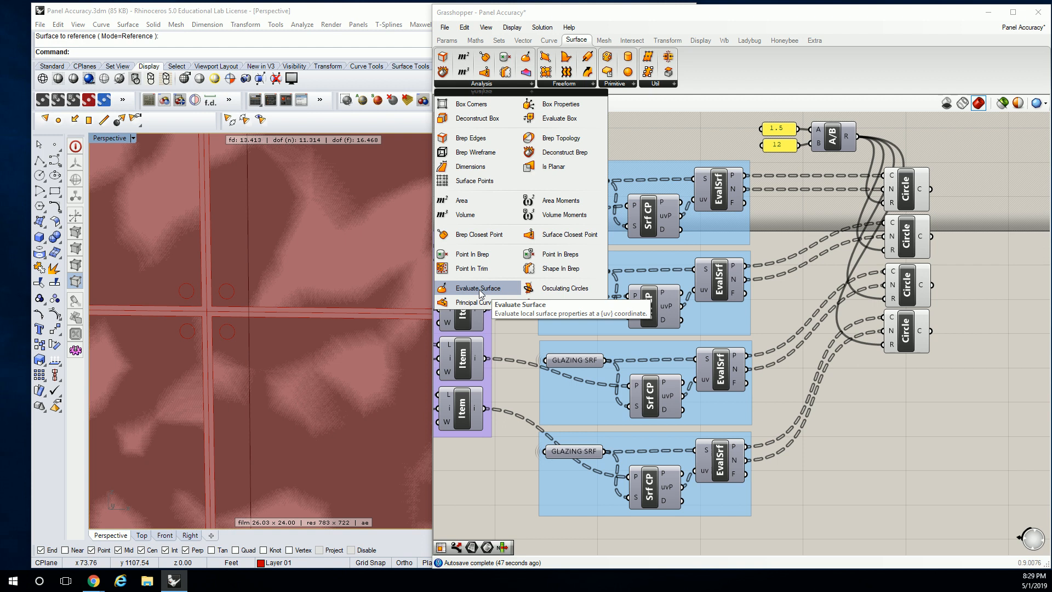
pyautogui.moveTo(563, 234)
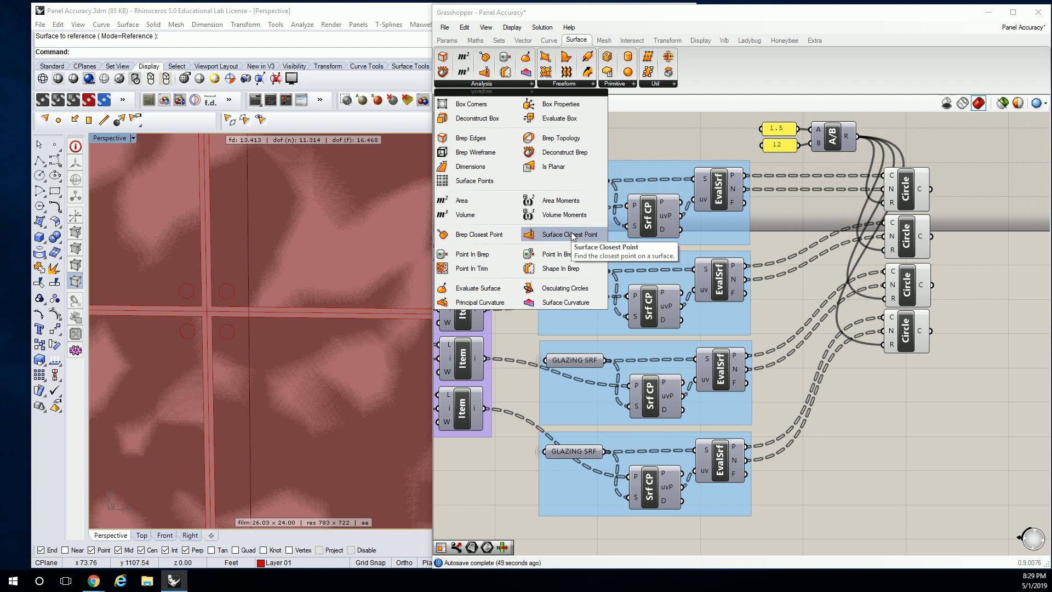
pyautogui.moveTo(799, 253)
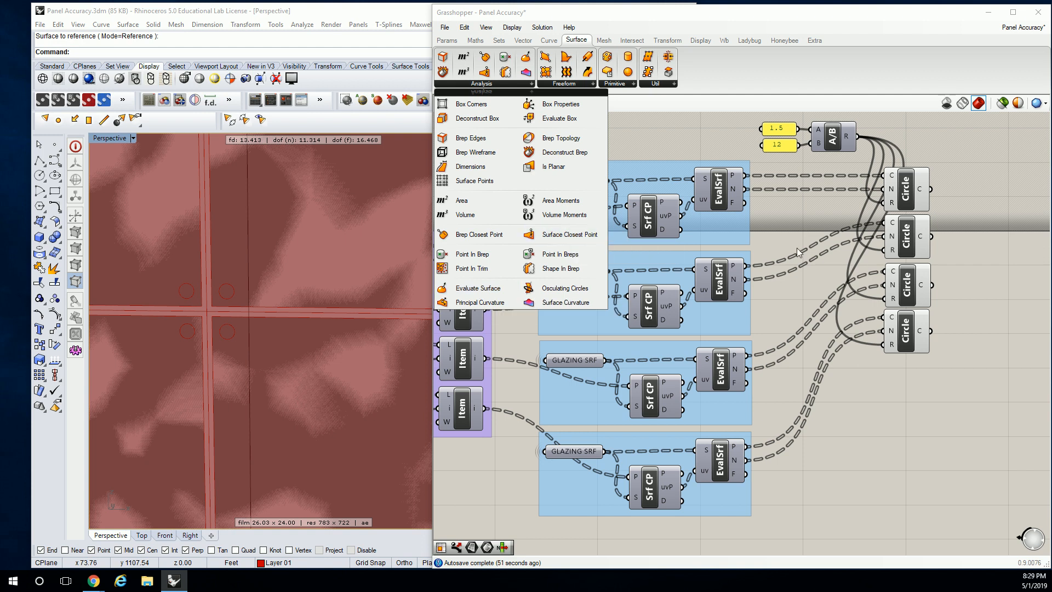